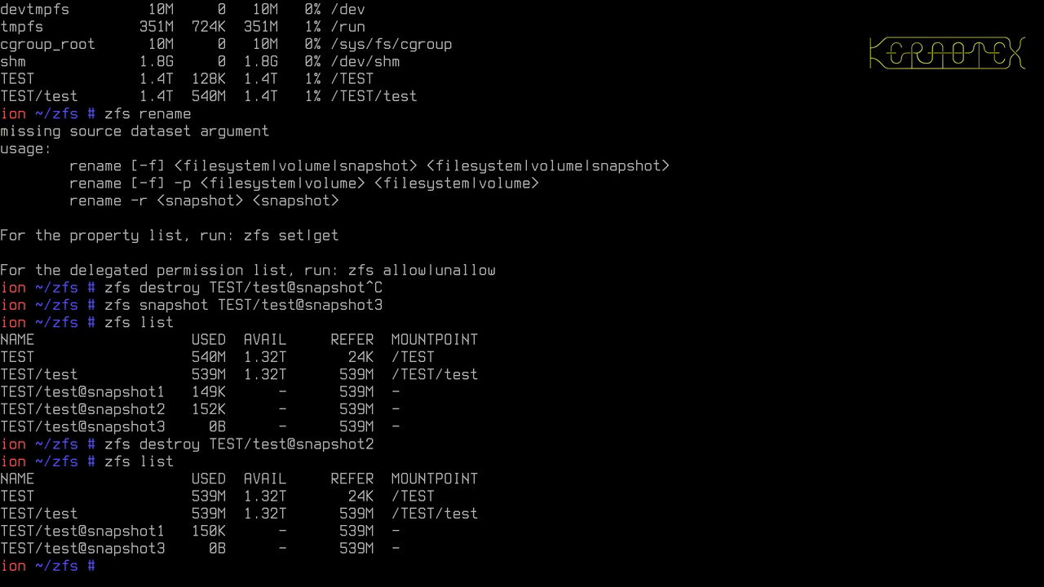
- Run zfs send TEST/test@snapshot3, redirecting the stream into the file TEST-test.dataset
text(zf)
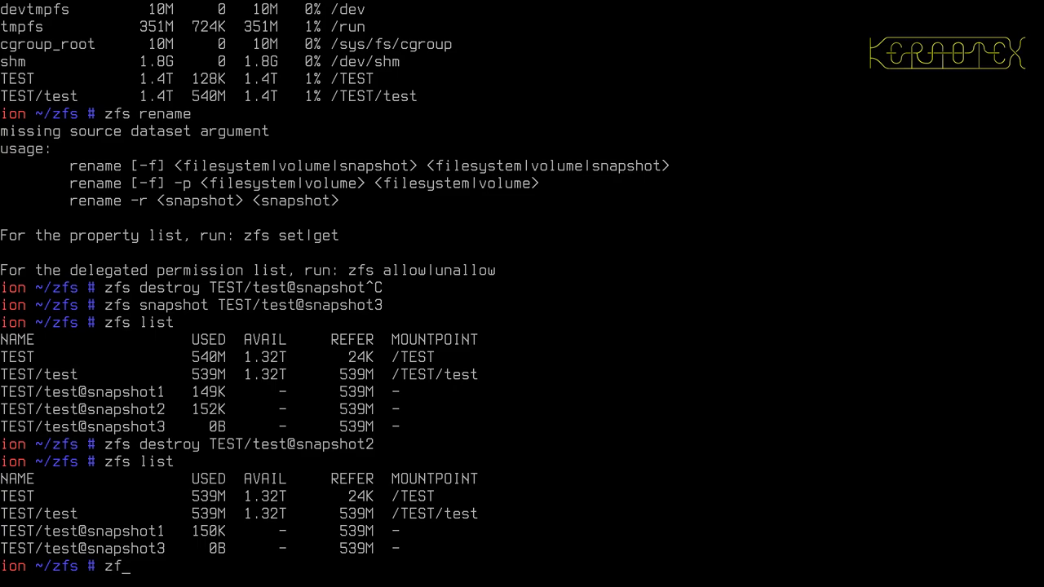
text(s send)
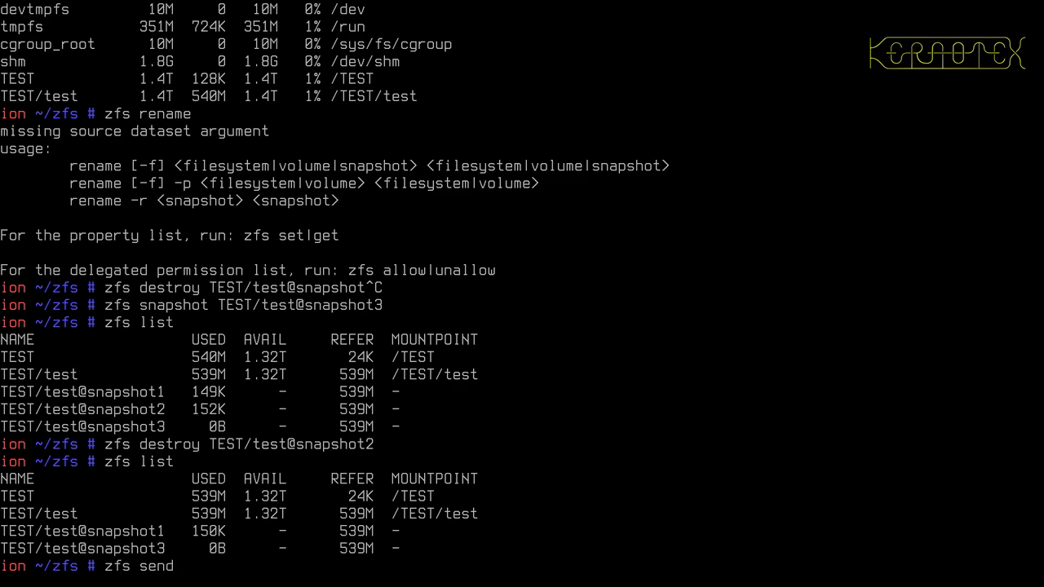
text(TEST)
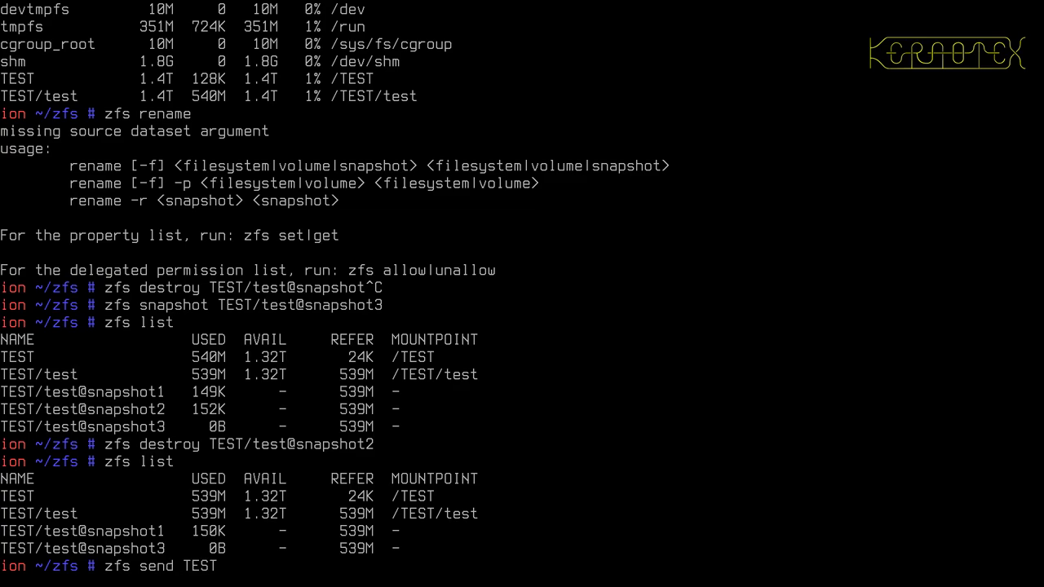
text(/)
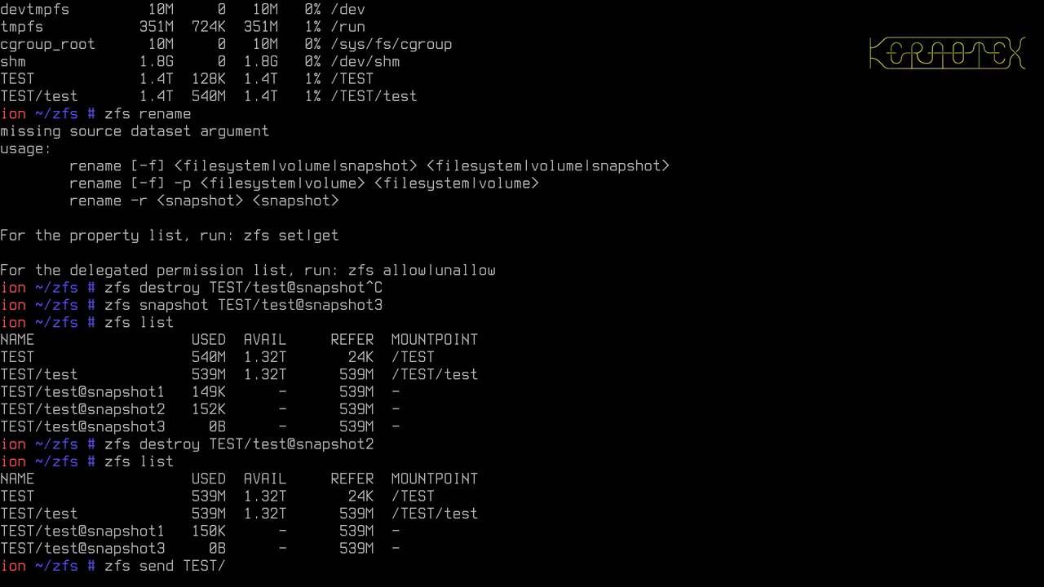
text(test)
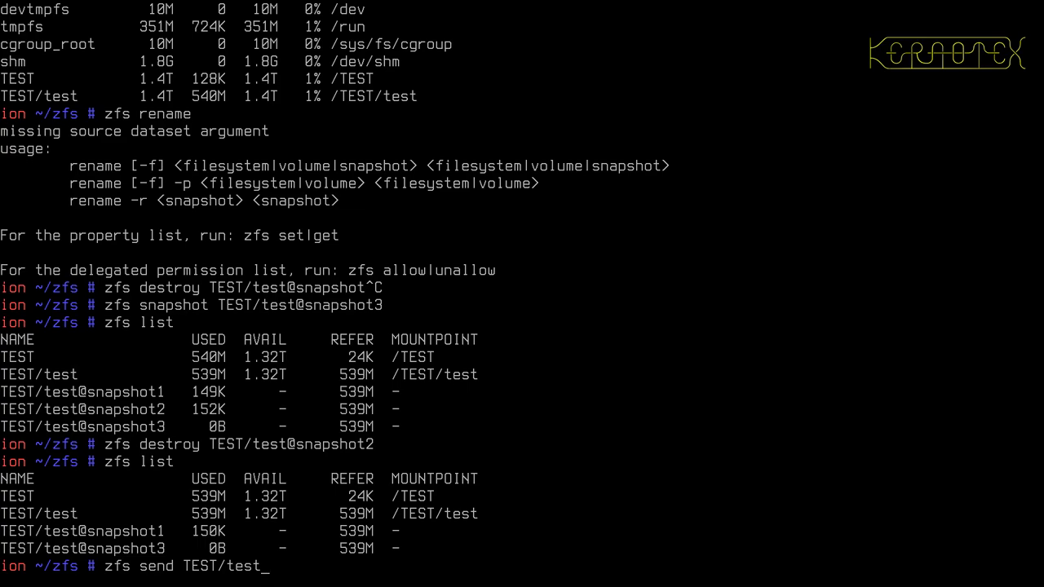
text(@snap)
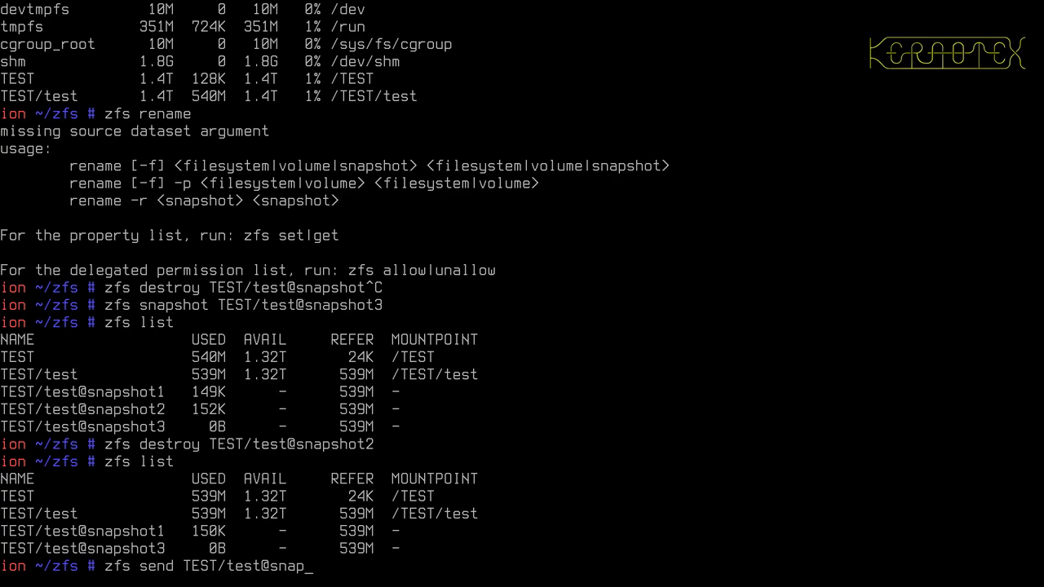
text(shot)
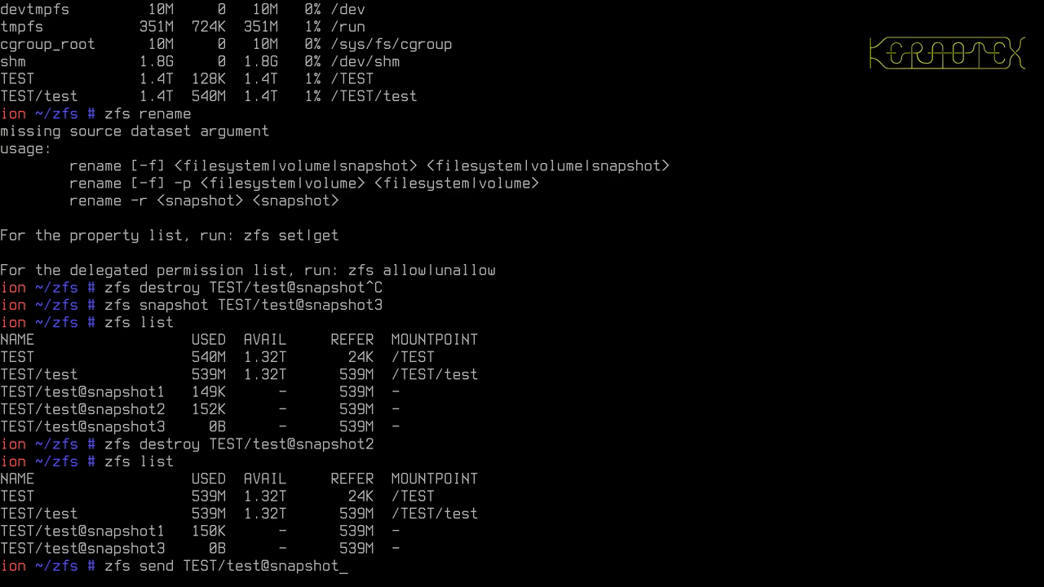
text(3 >)
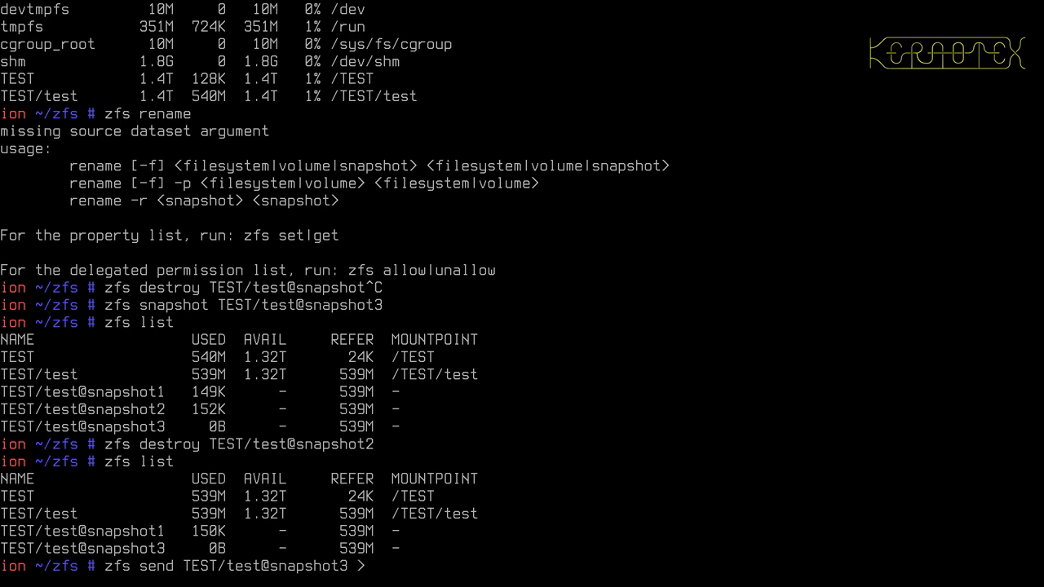
text(TEST)
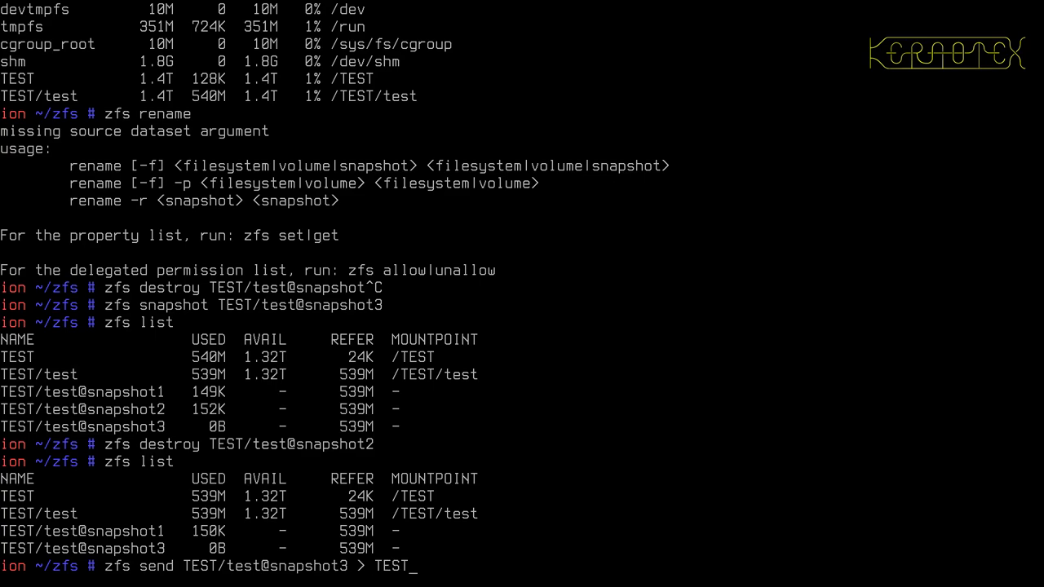
text(.test)
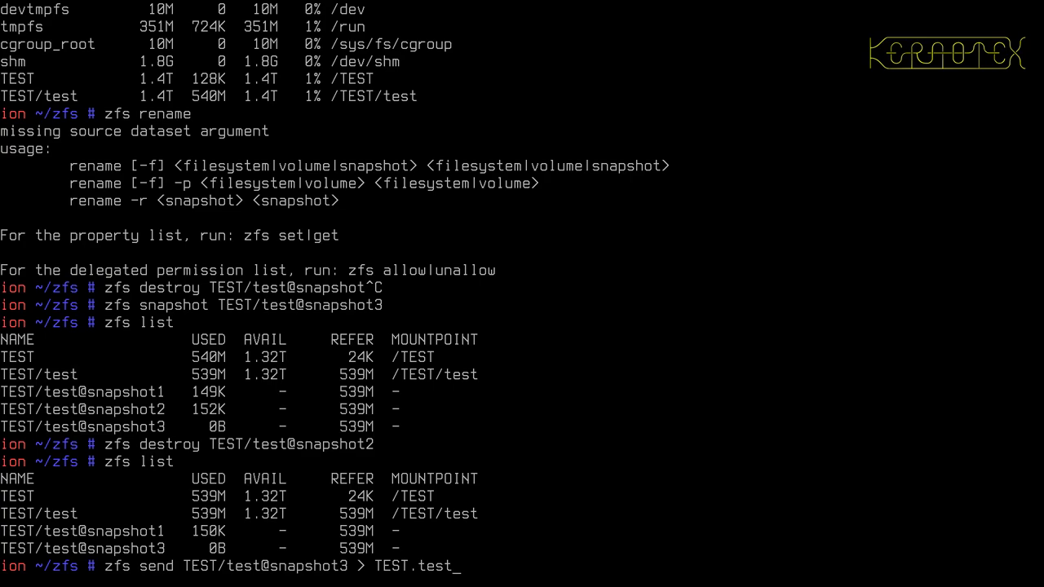
text(datas)
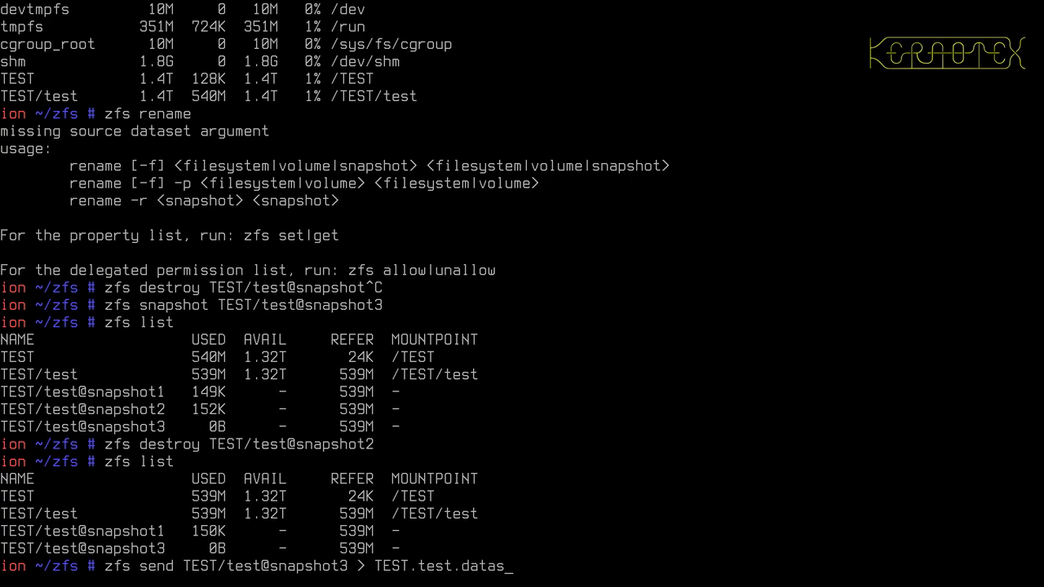
text(et)
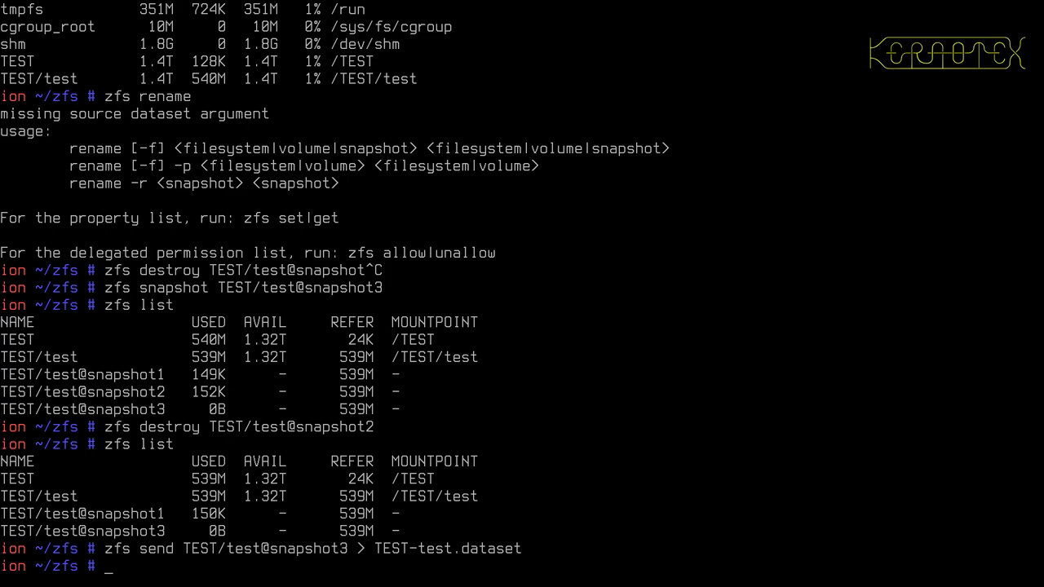
- Run ls -l and ls -lh to show the 581M TEST-test.dataset, then df -h
text(ls -)
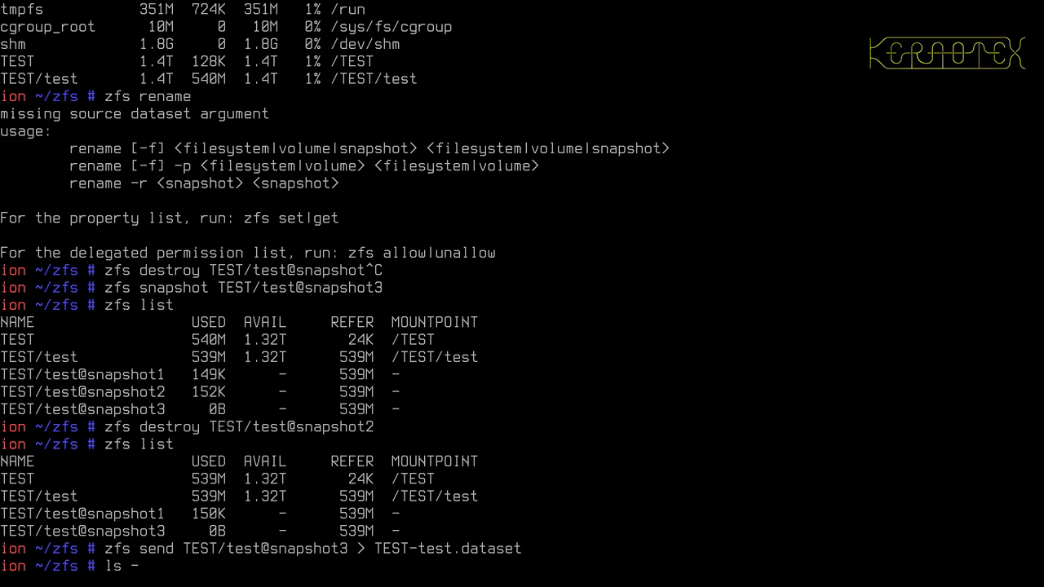
key(Return)
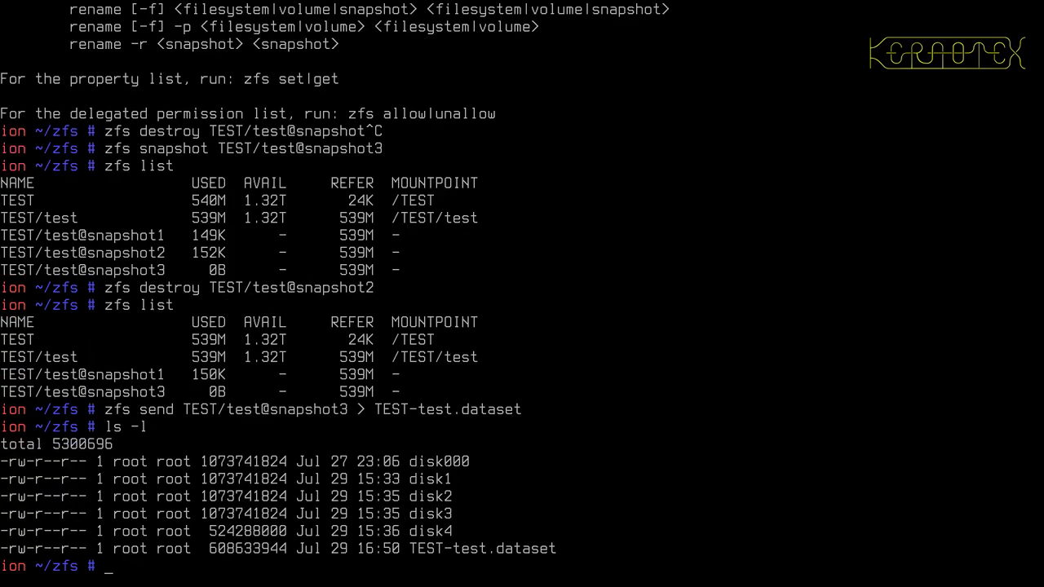
text(ls -l)
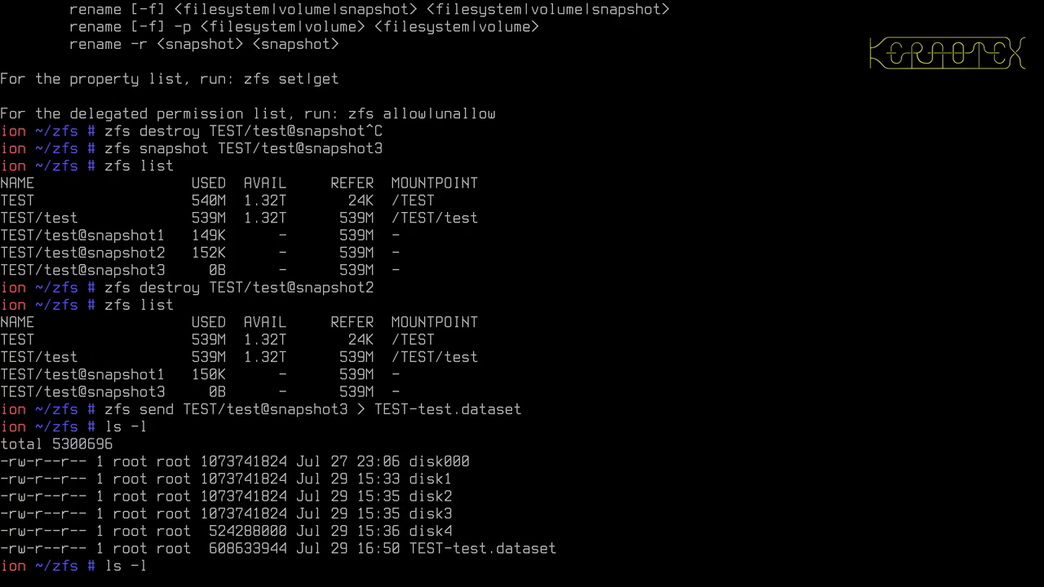
text(ls -lh)
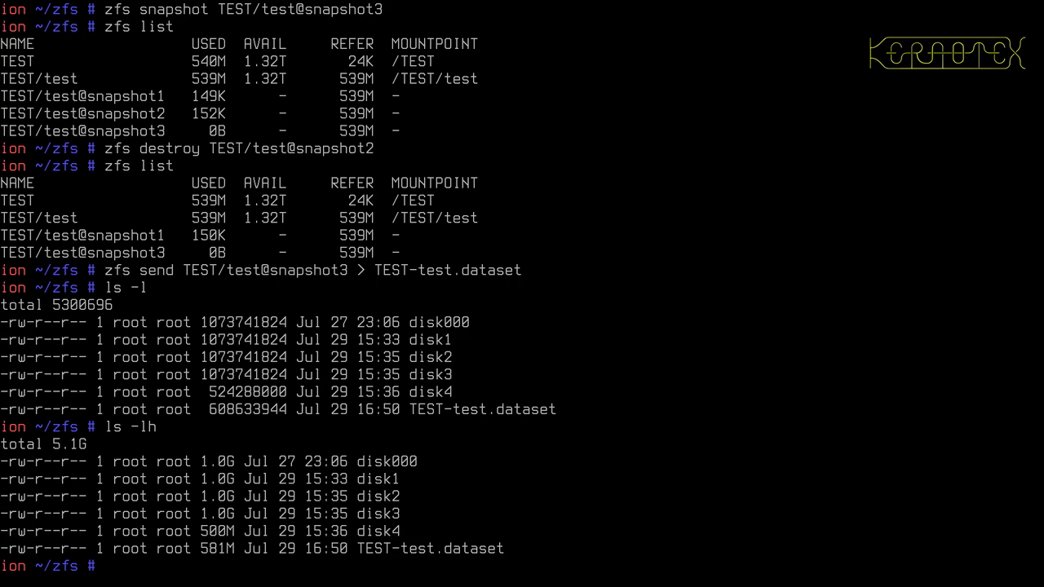
mouse_move(250, 571)
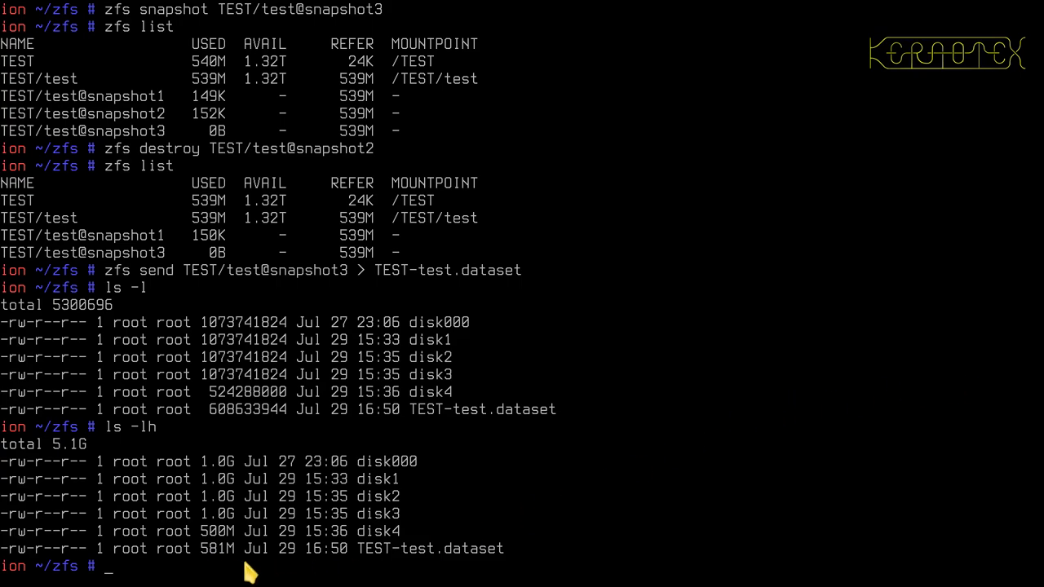
text(df -h)
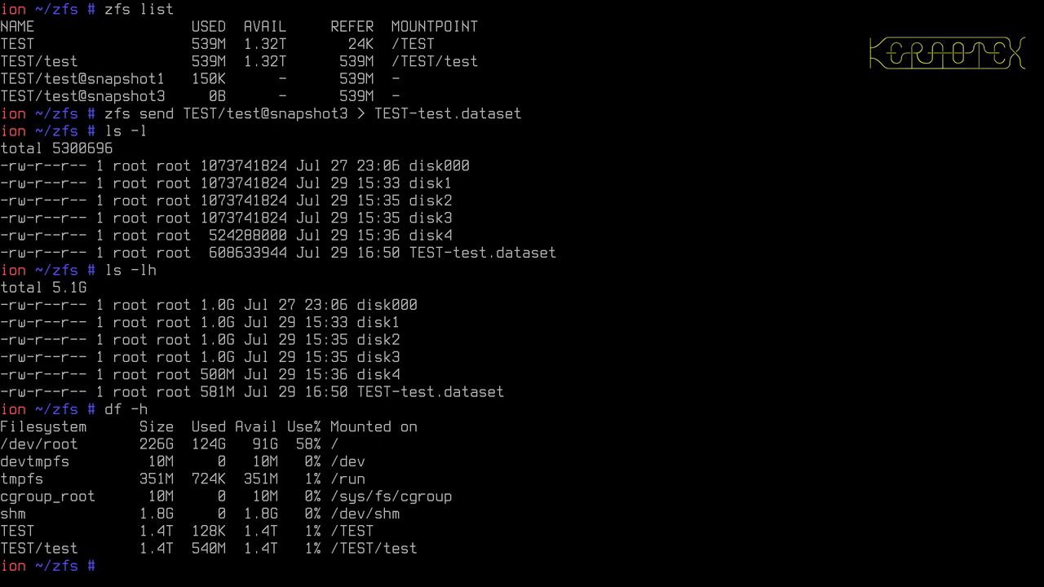
mouse_move(227, 410)
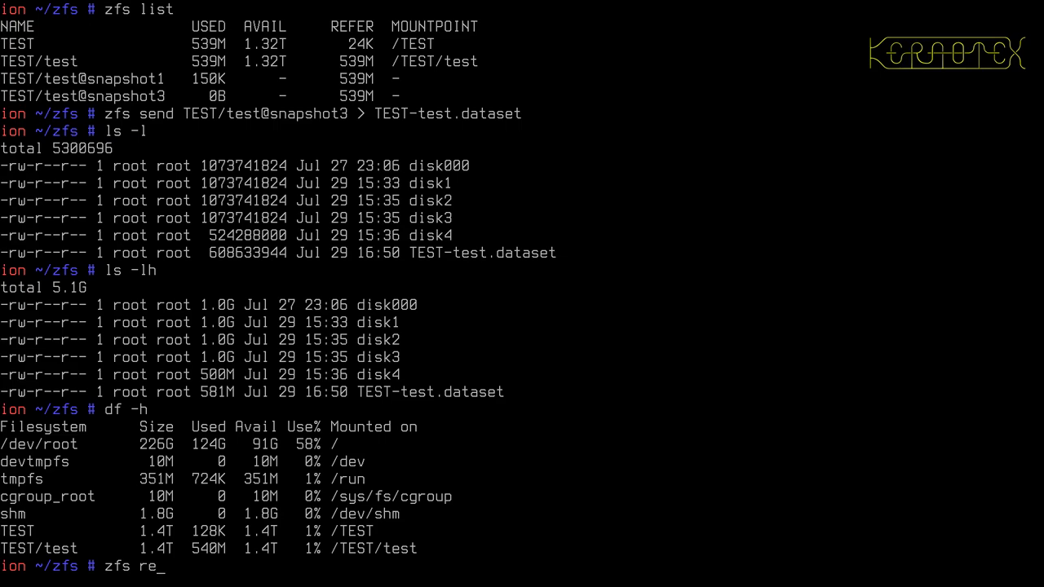
- Run zfs receive TEST/test2 with no input redirection, producing the terminal-stream error
text(ceive)
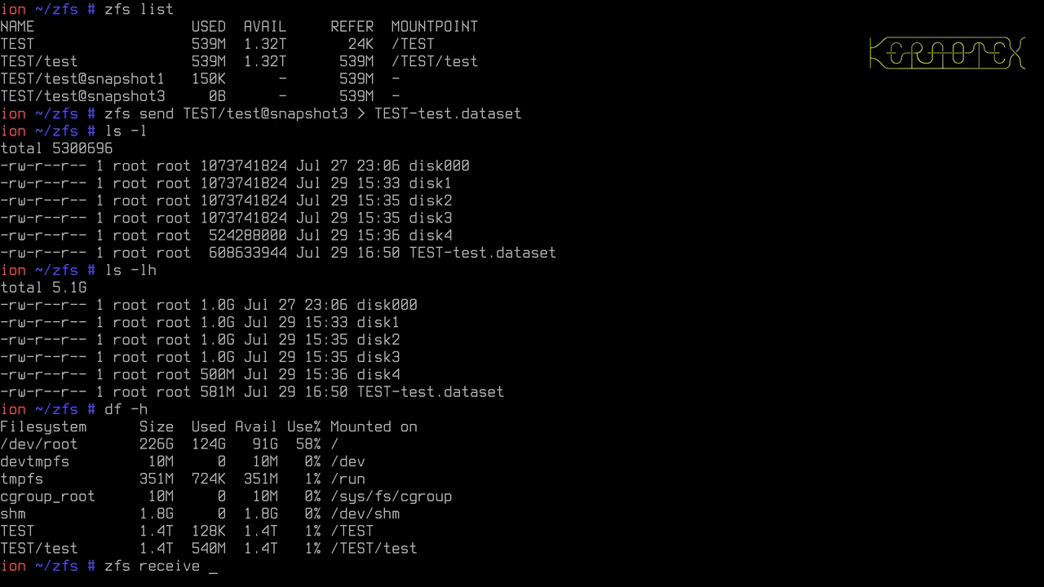
text(TEST)
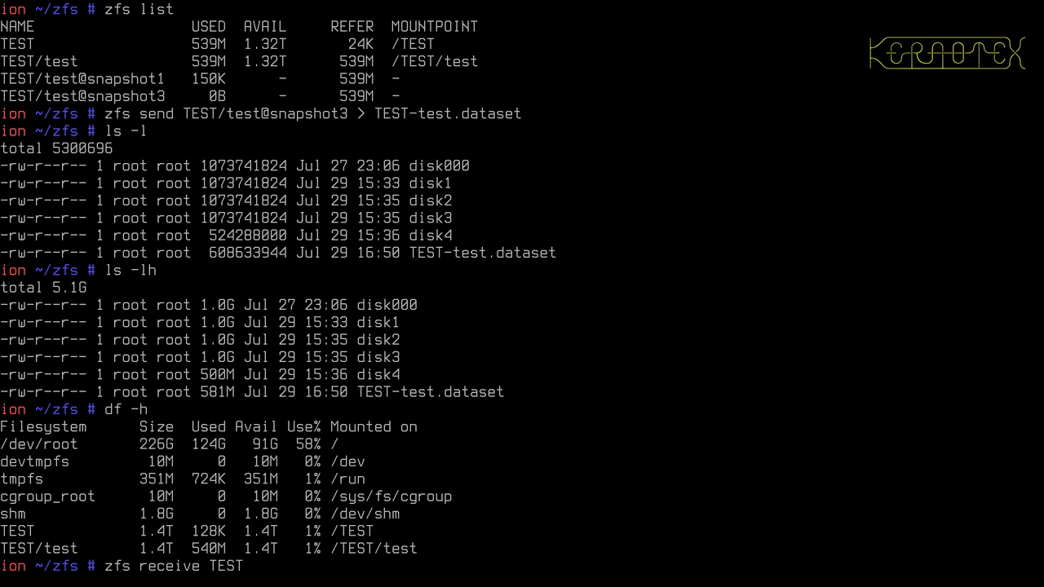
mouse_move(246, 566)
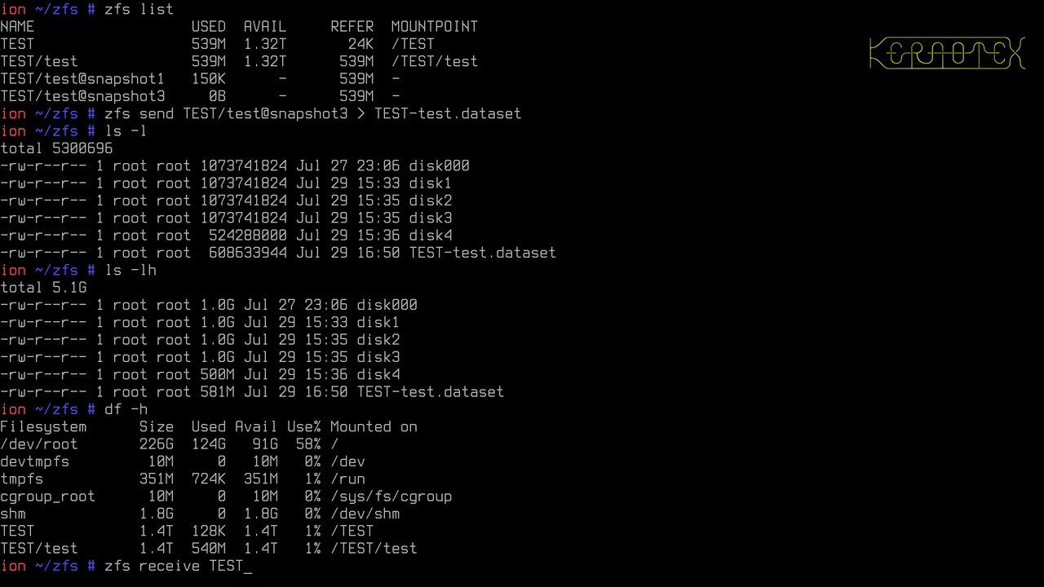
text(/)
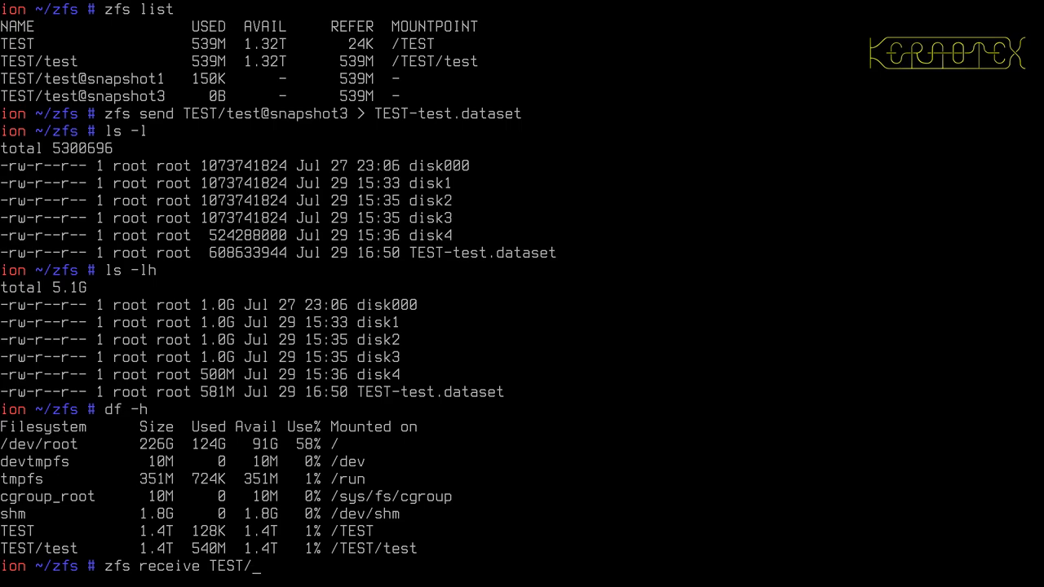
text(test)
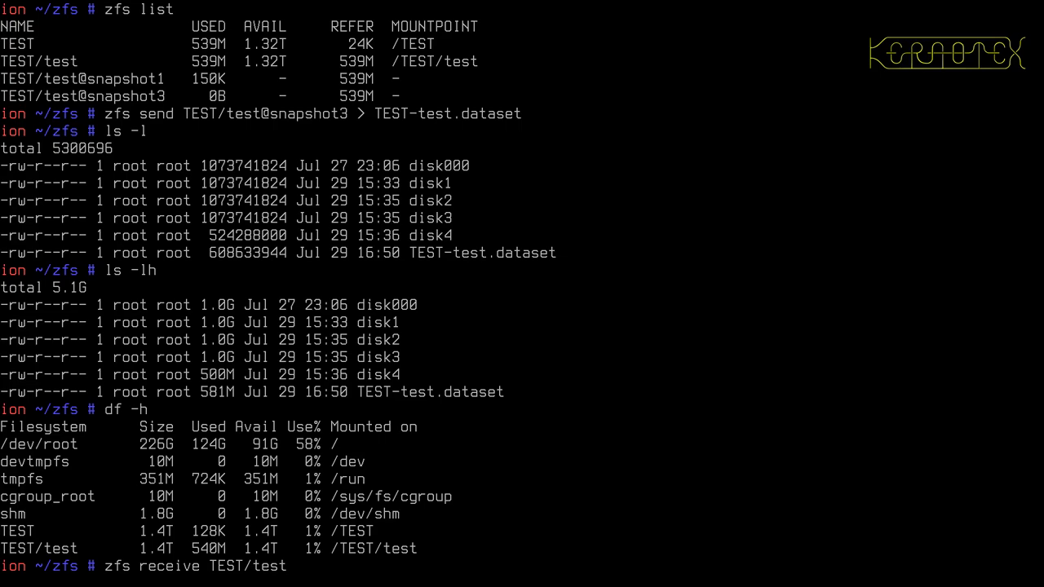
text(2)
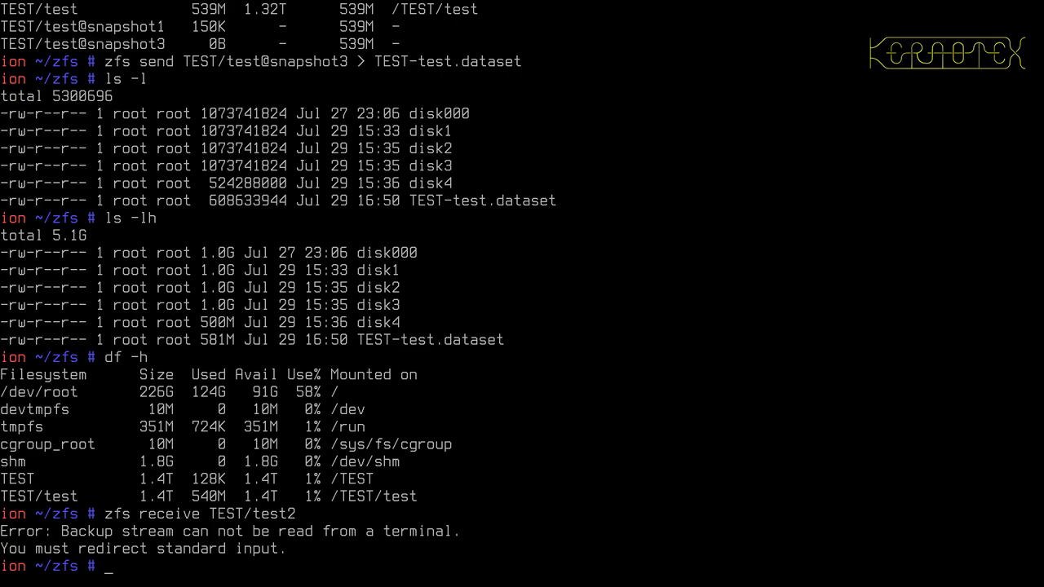
- Pipe cat TEST-test.dataset into zfs receive TEST/test2
text(zfs receive TEST/test2)
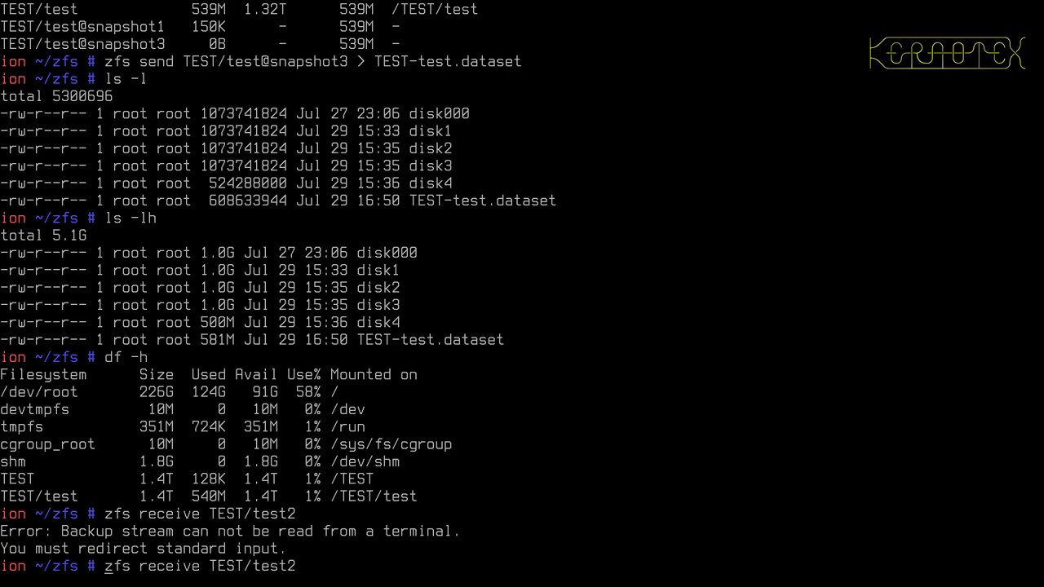
text(cat)
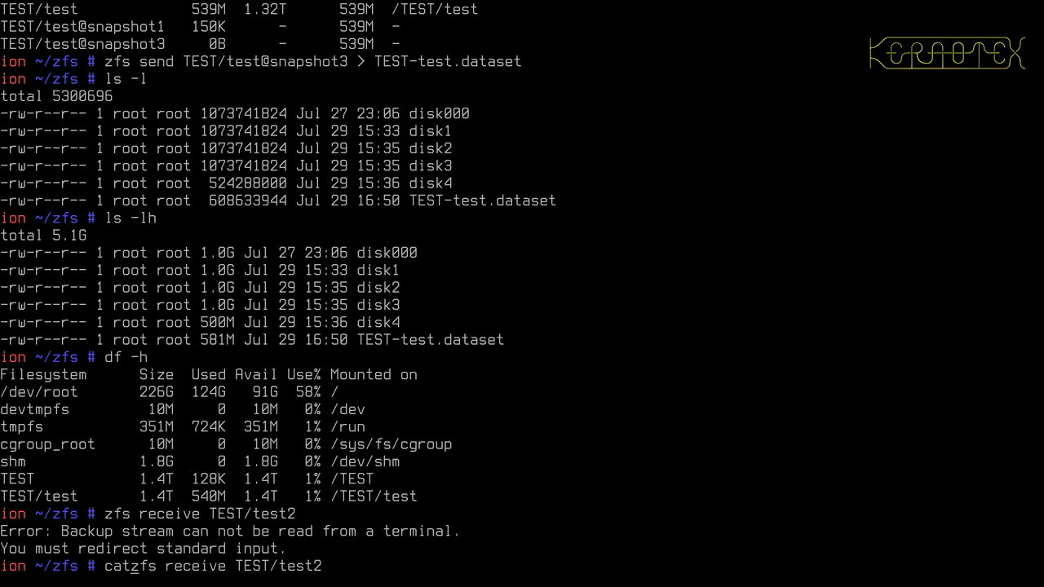
text(" ")
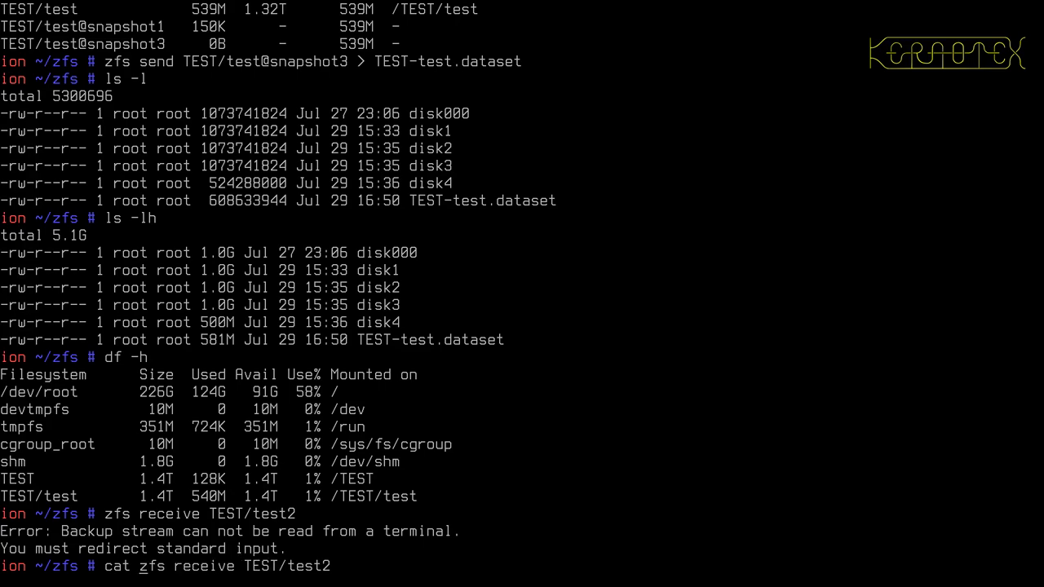
text(TEST-test.dataset)
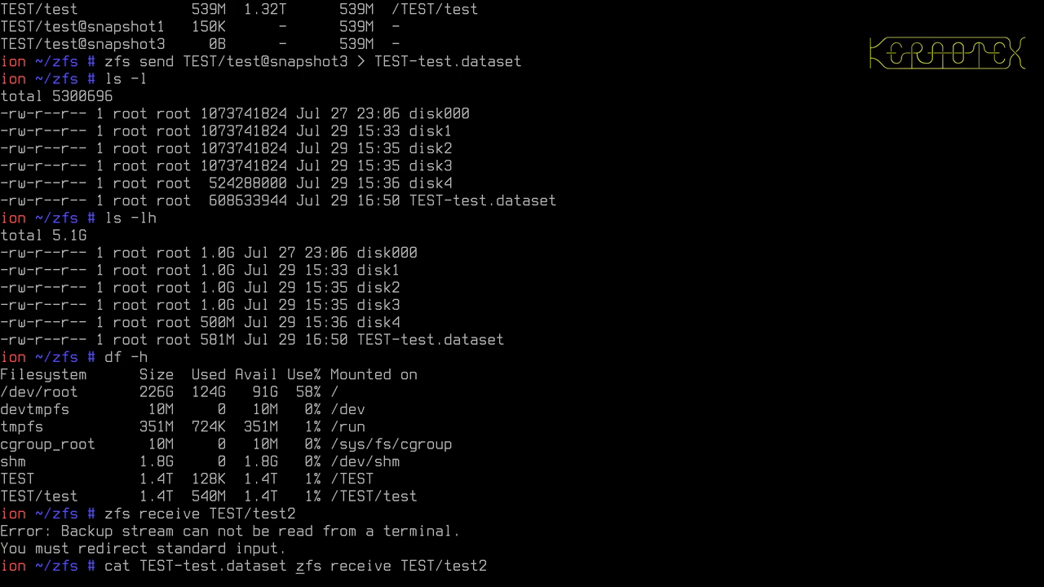
text(|)
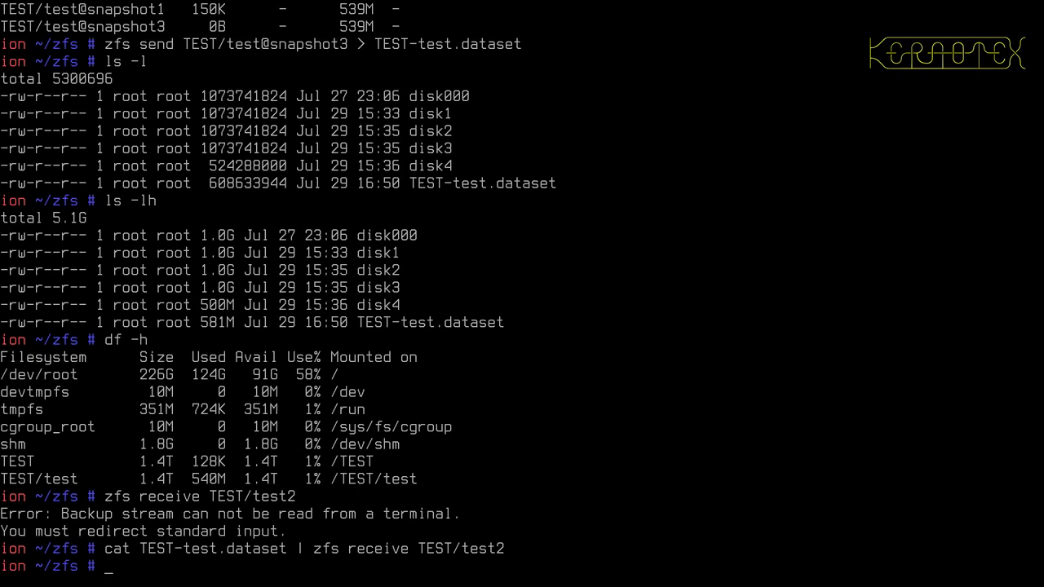
- Run zfs list, showing TEST/test2 at 539M with its snapshot3
text(zfs list)
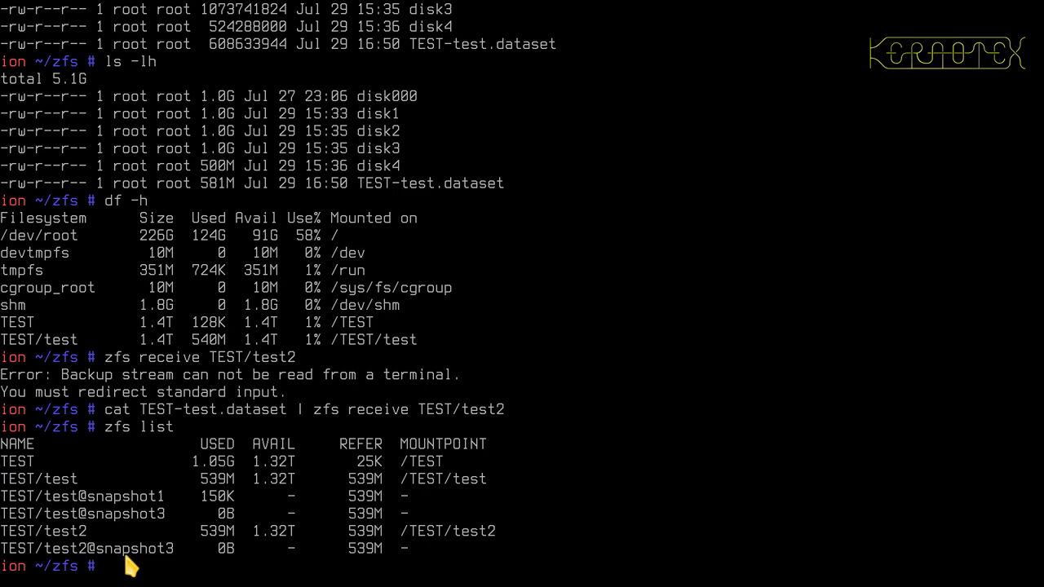
mouse_move(159, 548)
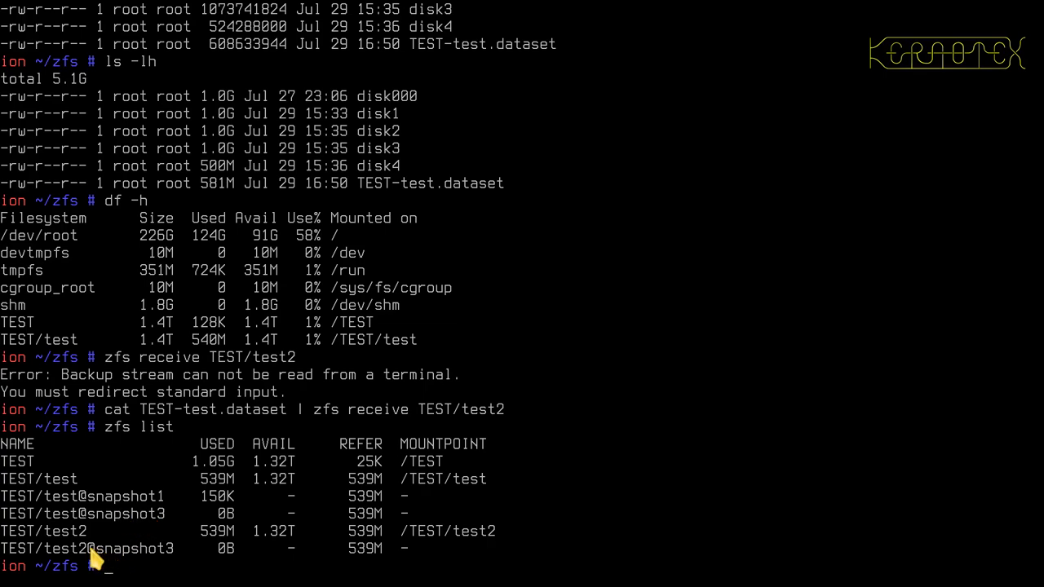
mouse_move(510, 421)
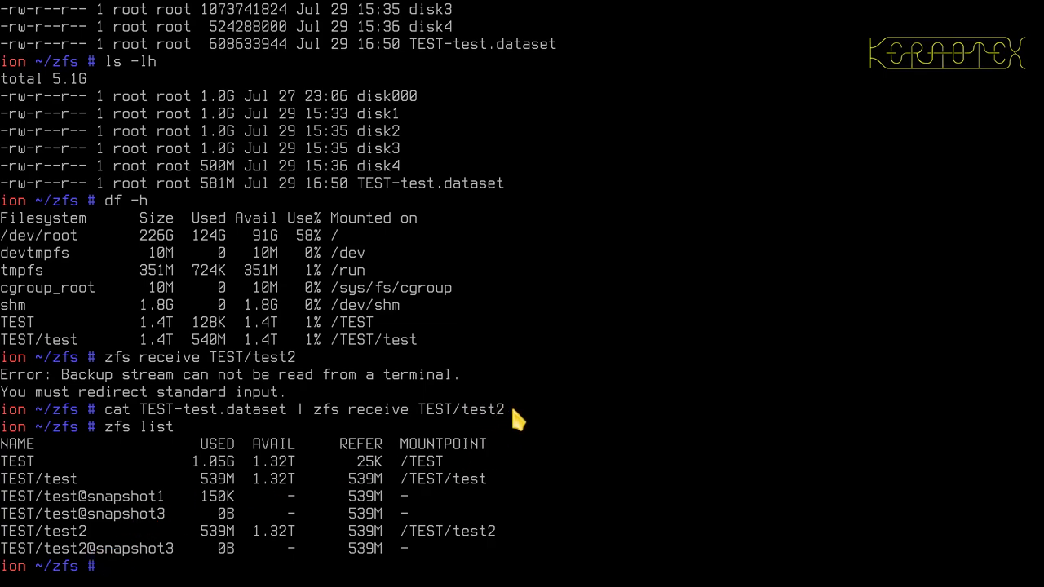
mouse_move(343, 493)
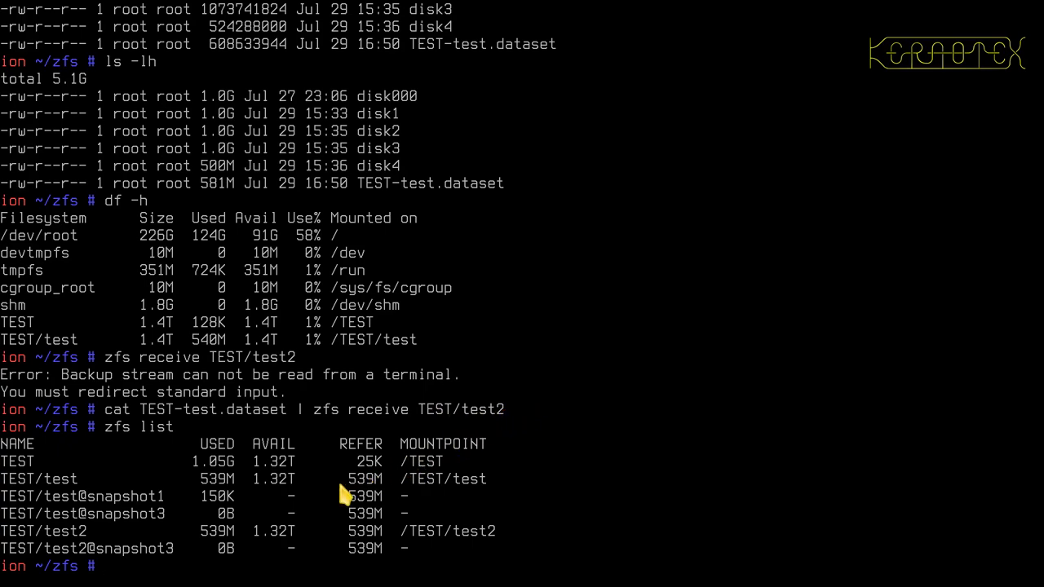
mouse_move(155, 558)
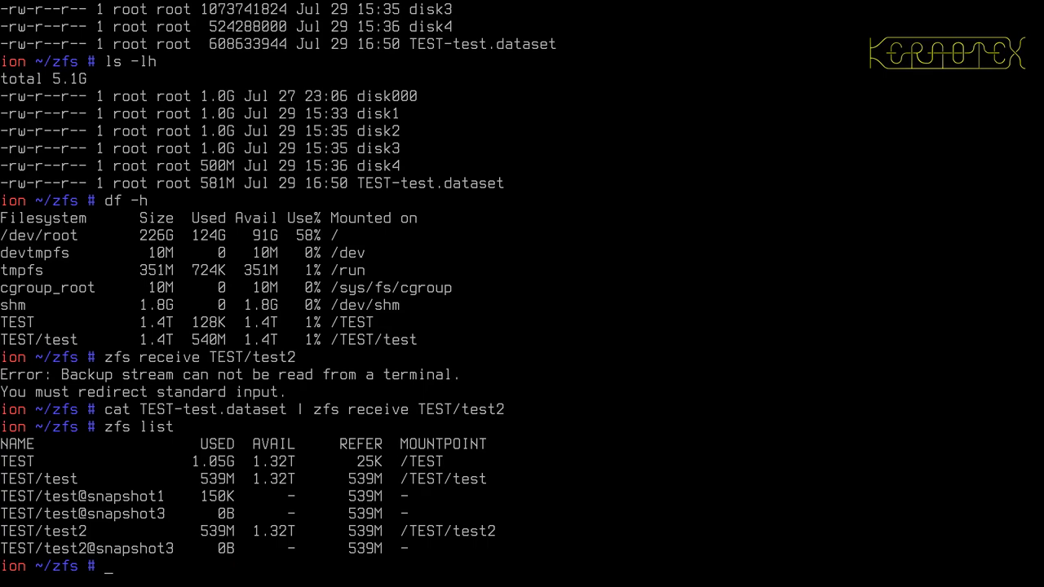
- List /TEST, /TEST/test and /TEST/test2 to compare contents, then rerun zfs list
text(ls -l /TEST)
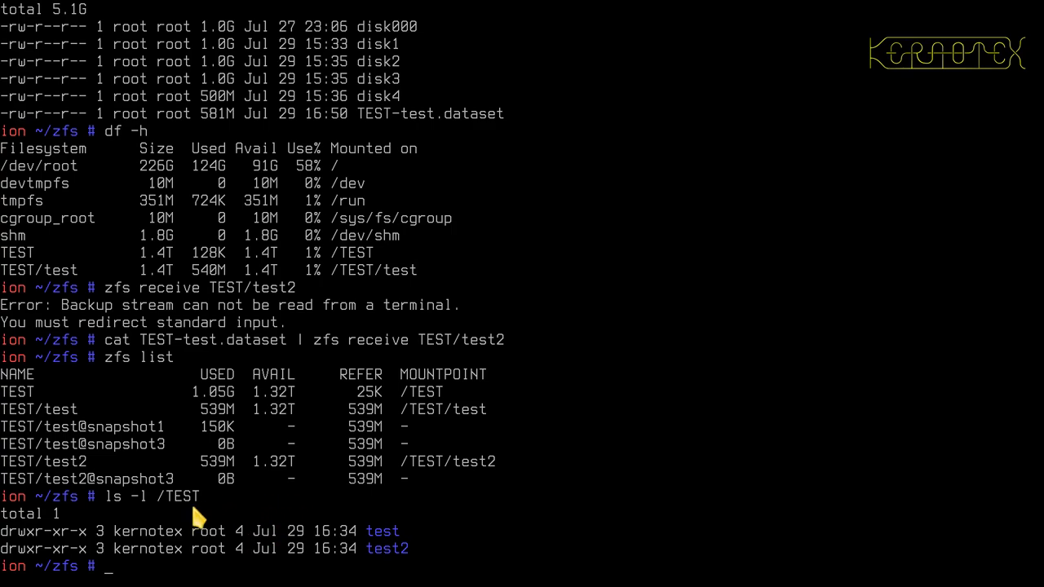
mouse_move(326, 563)
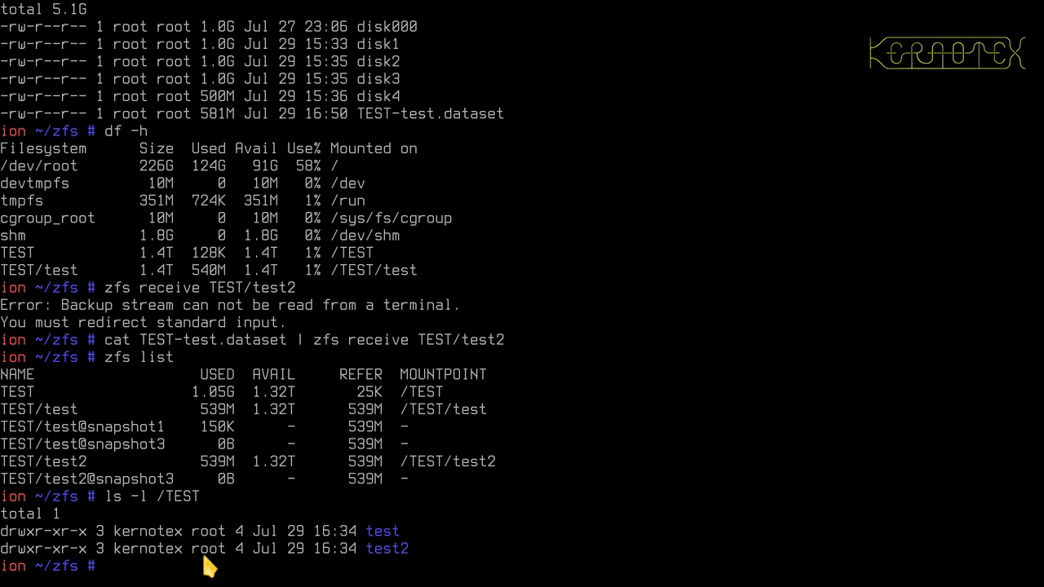
text(ls -l /TEST/te)
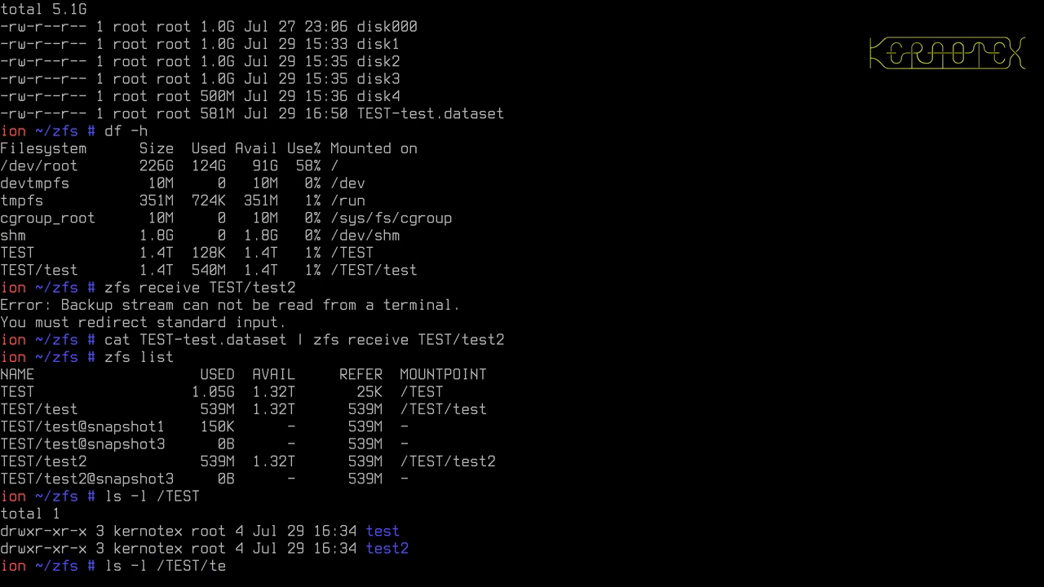
key(Return)
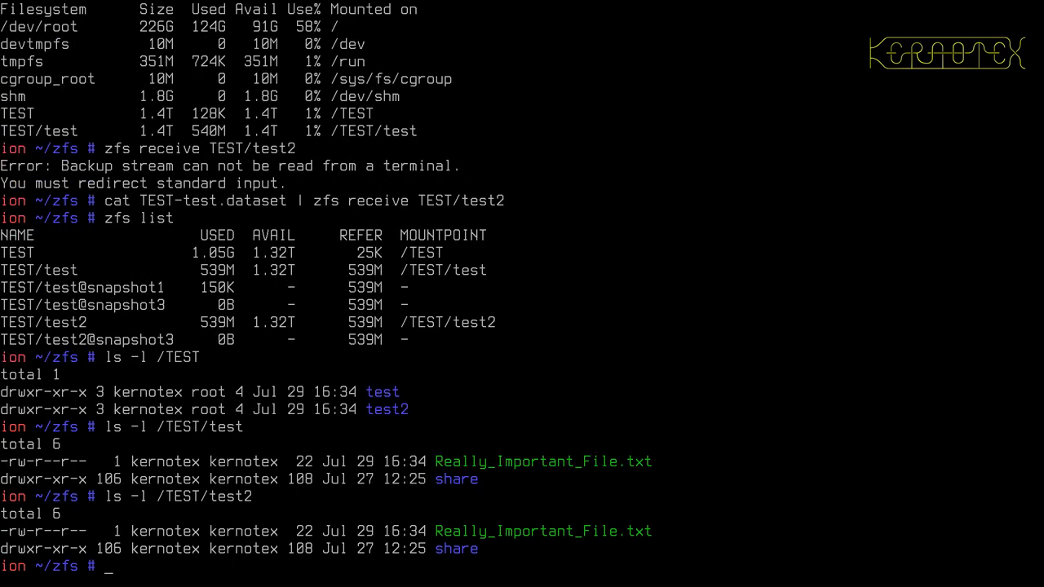
text(zfs list)
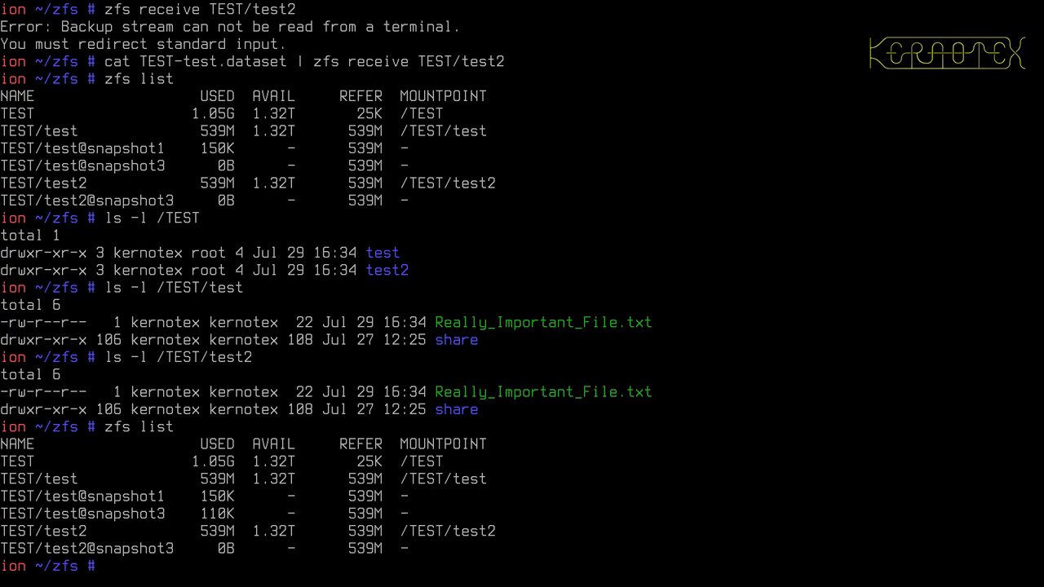
mouse_move(219, 561)
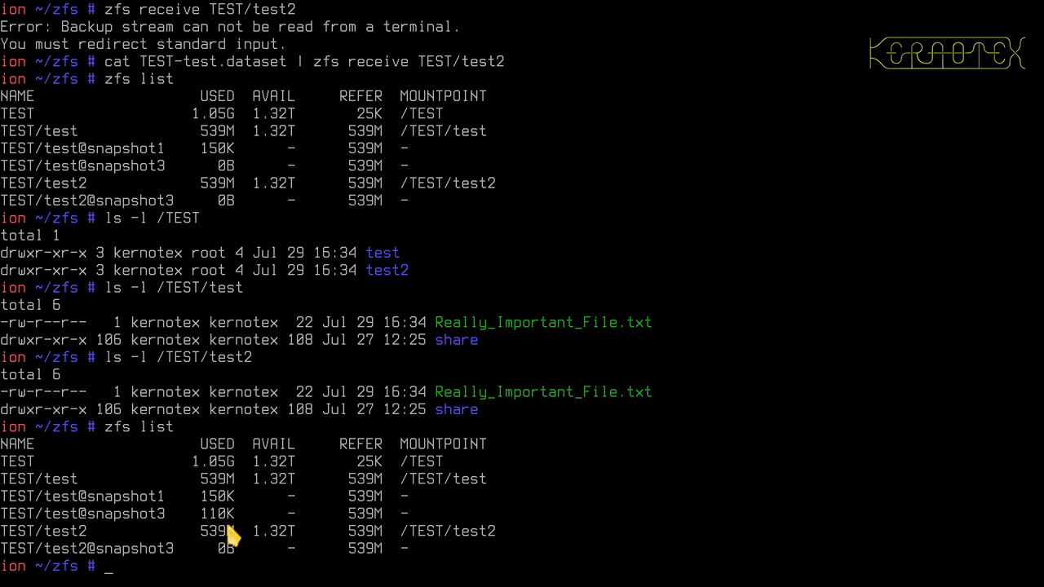
mouse_move(203, 537)
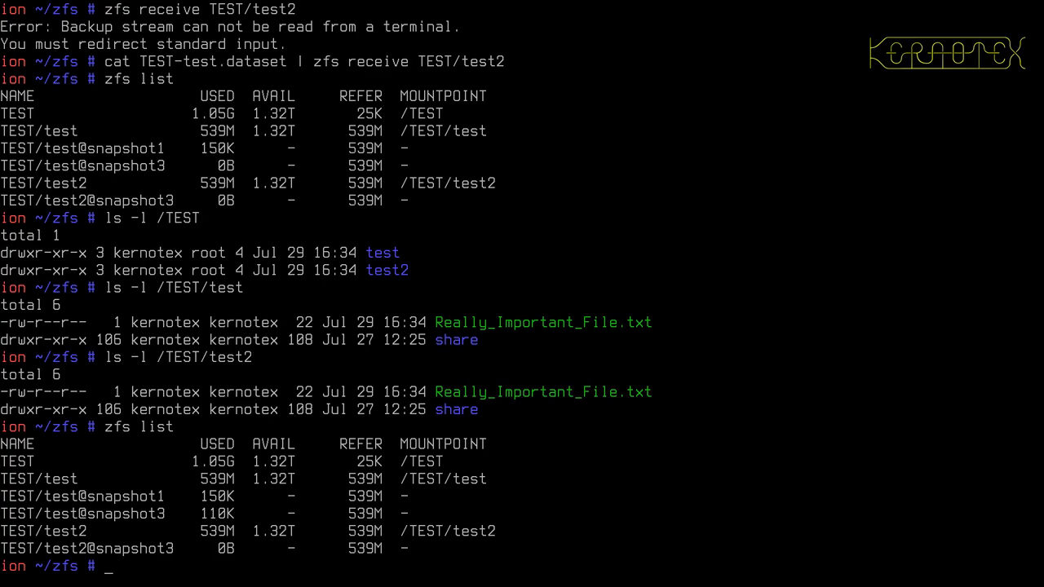
text(zfs)
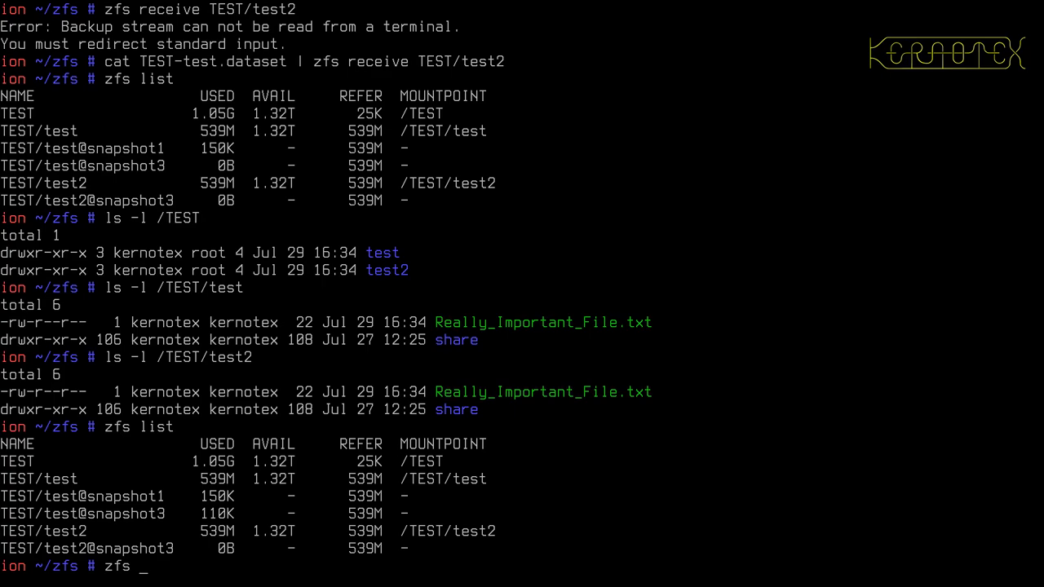
- Compose zfs send TEST/test@snapshot2 piped into zfs receive TEST/test@snap4
text(sen)
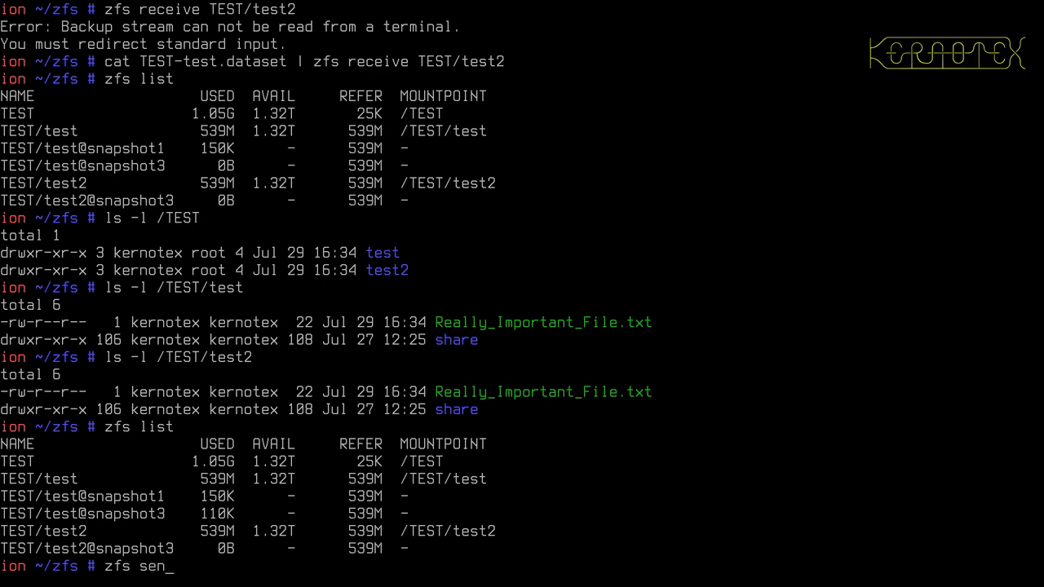
text(d)
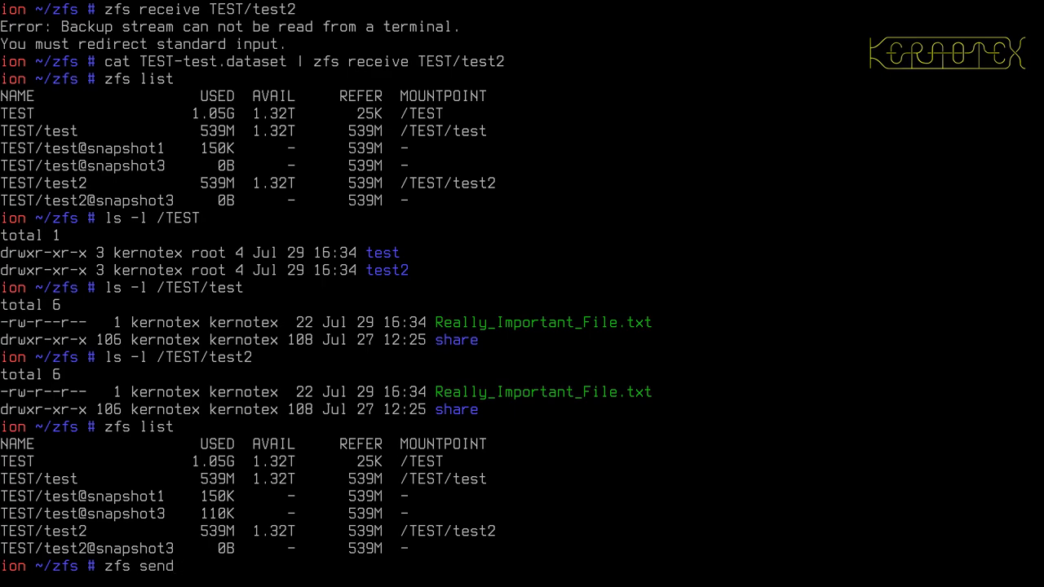
text(TEST/)
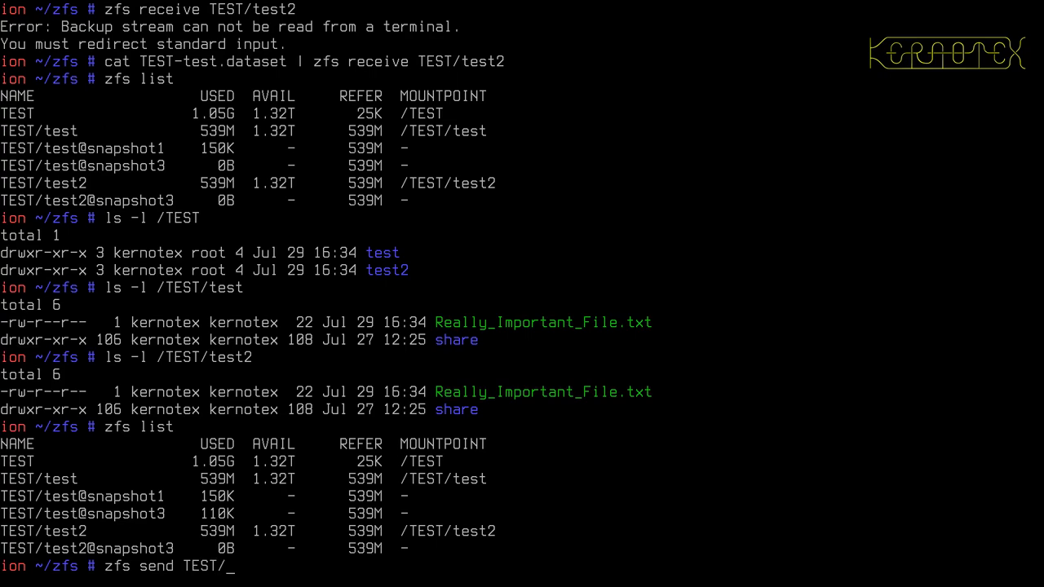
text(test@)
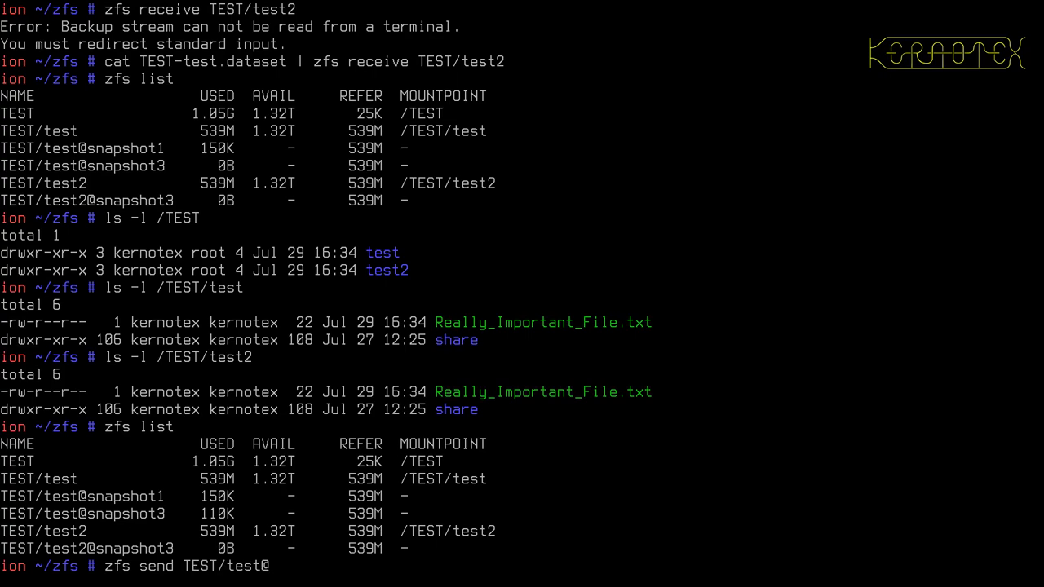
text(snapshot2)
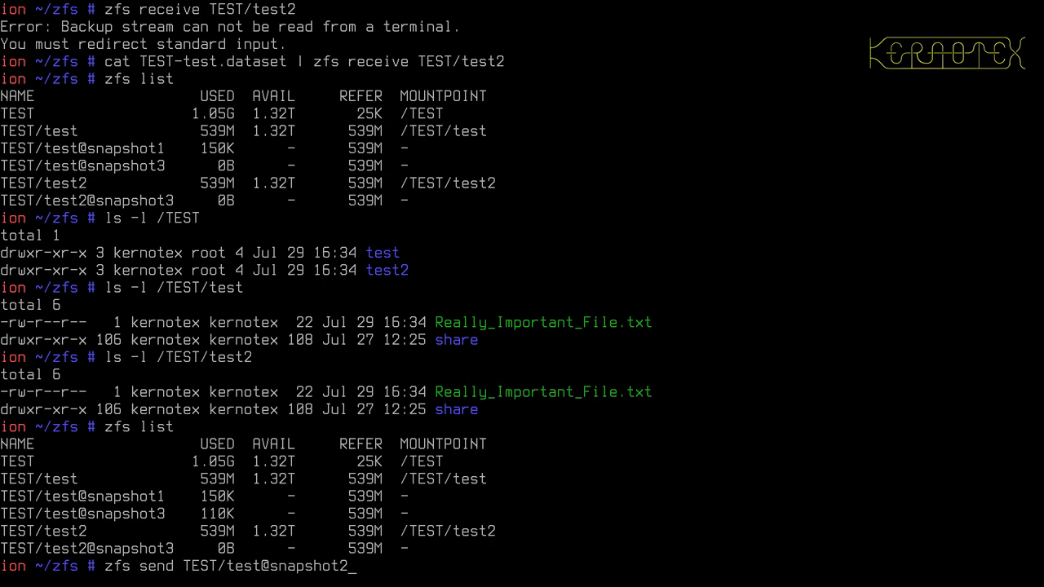
text(| zfs r)
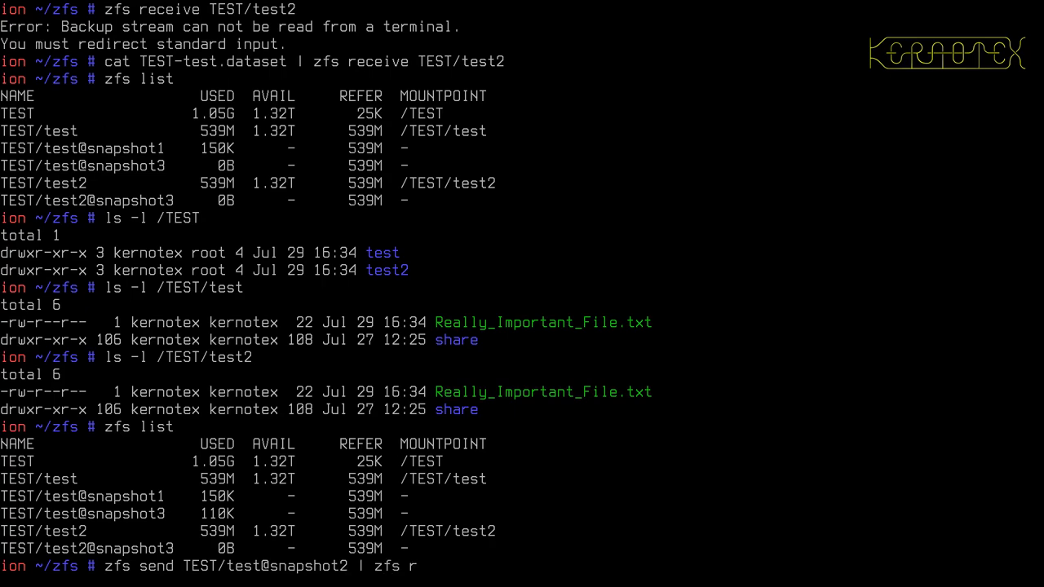
text(eceive)
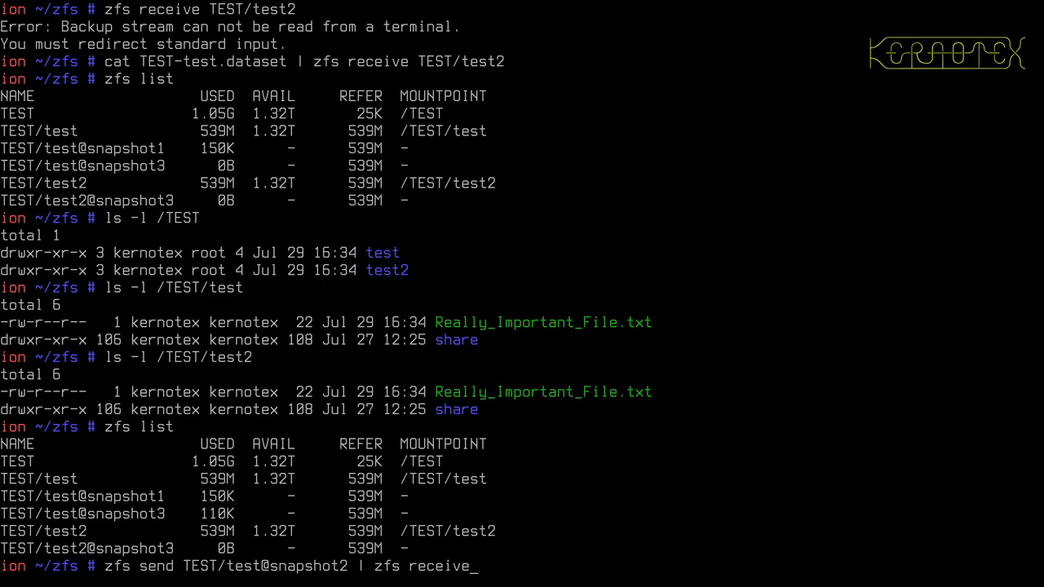
text(TEST/t)
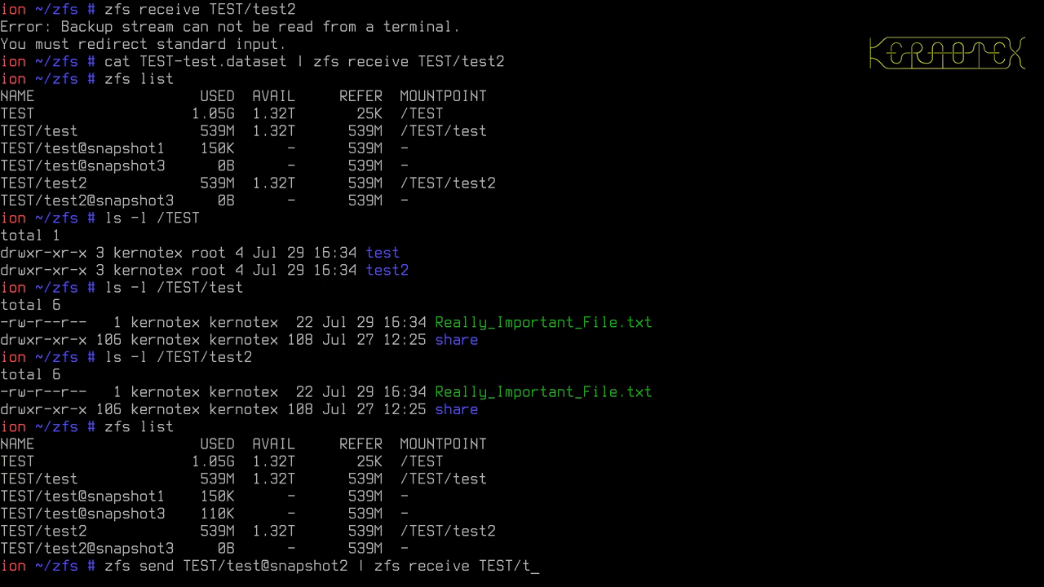
text(est)
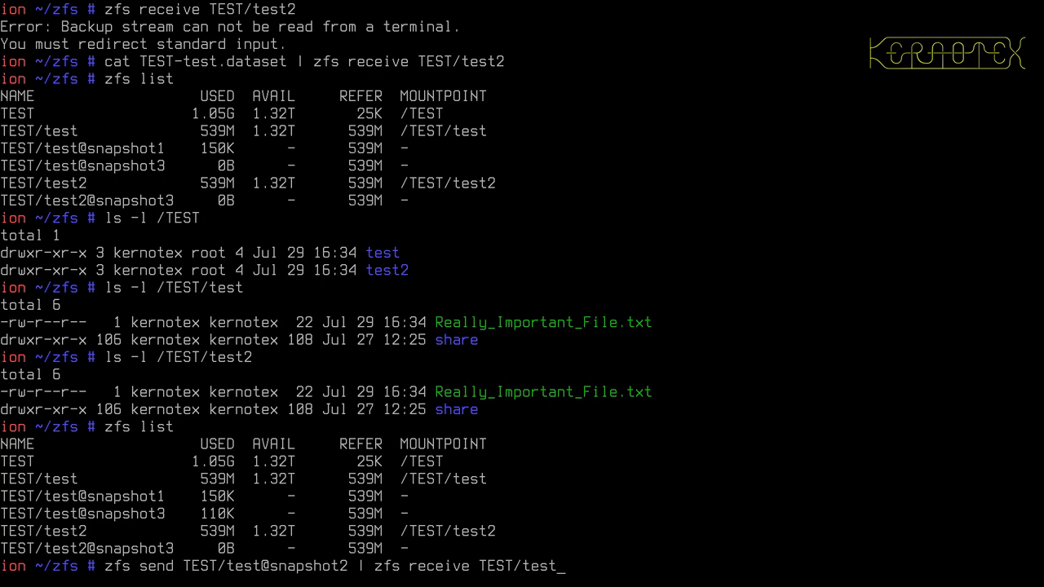
text(@snap)
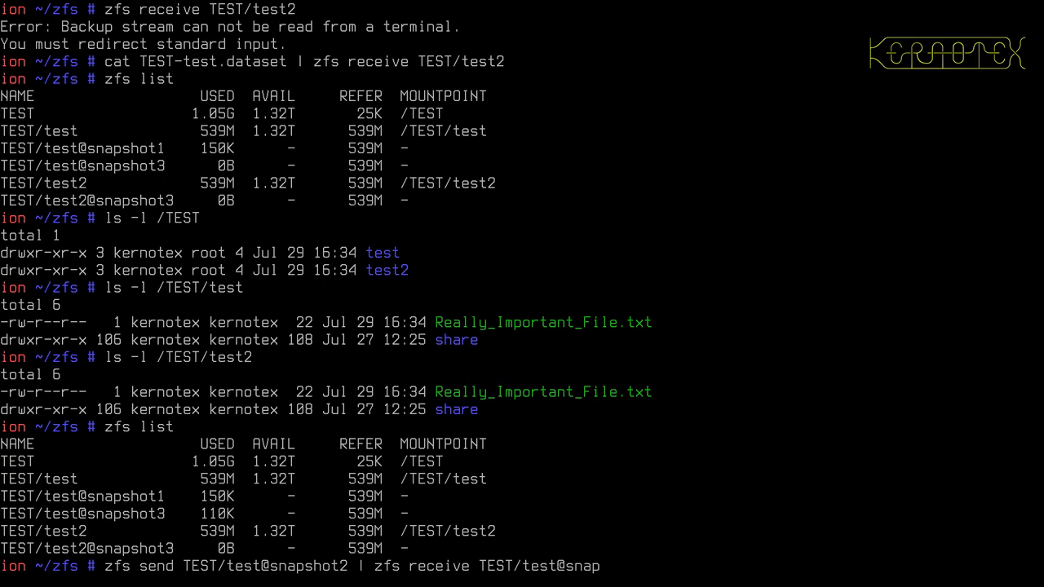
text(34)
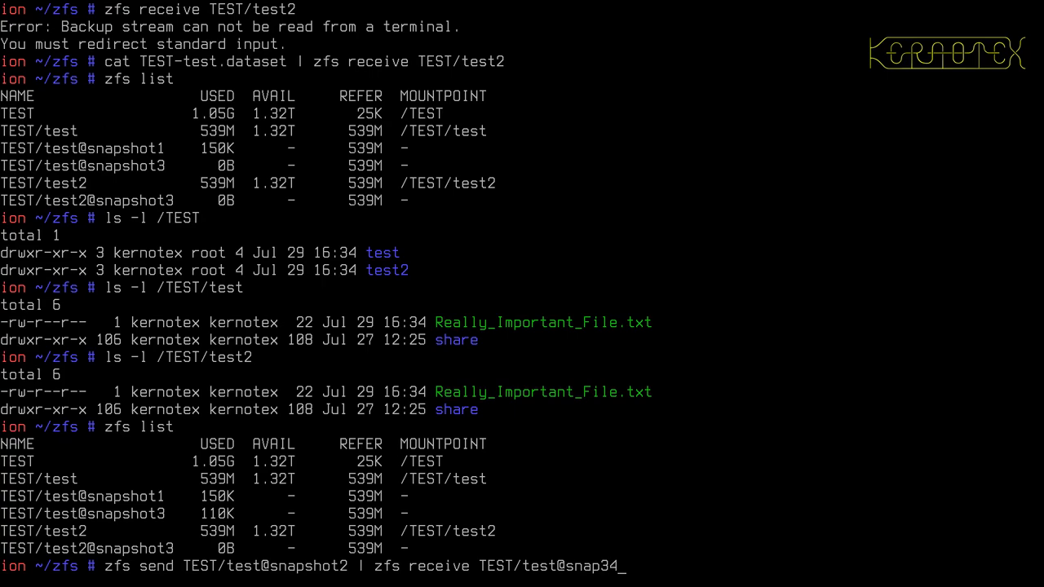
- Run it, hit the missing snapshot2 error, and retry with snapshot3
key(BackSpace)
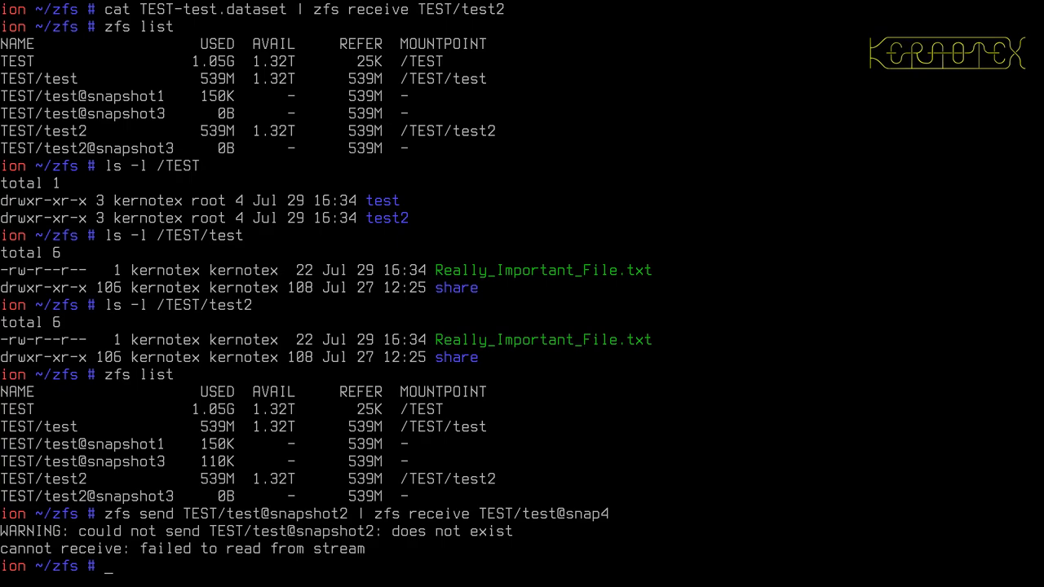
key(Return)
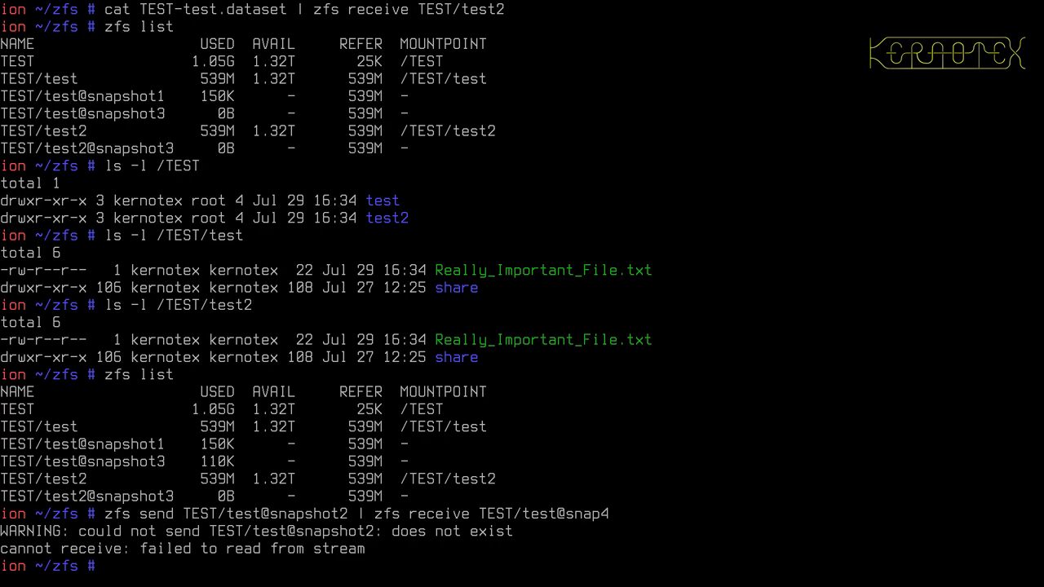
text(zfs send TEST/test@snapshot2 | zfs receive TEST/test@snap4)
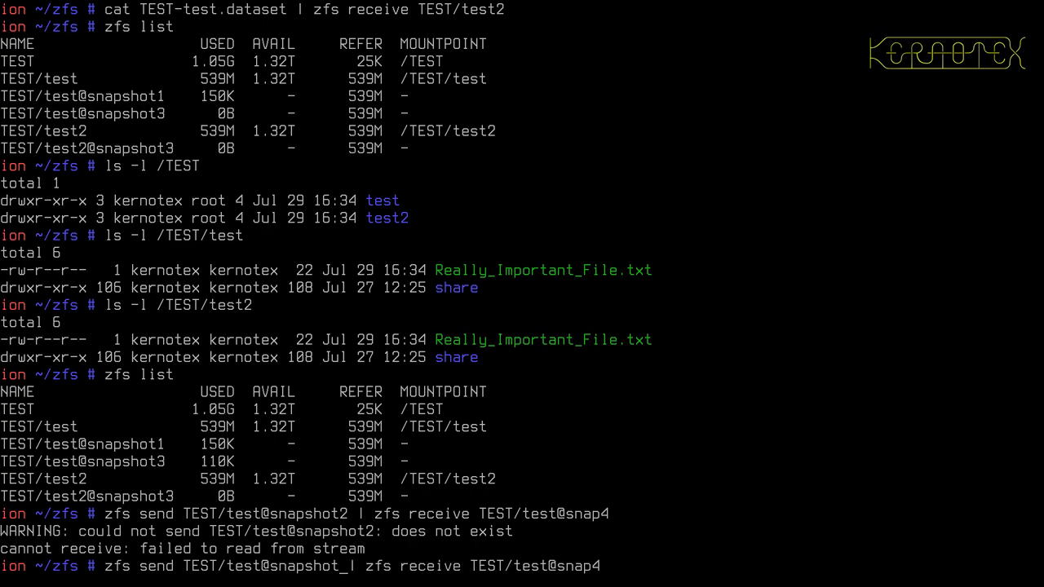
text(3)
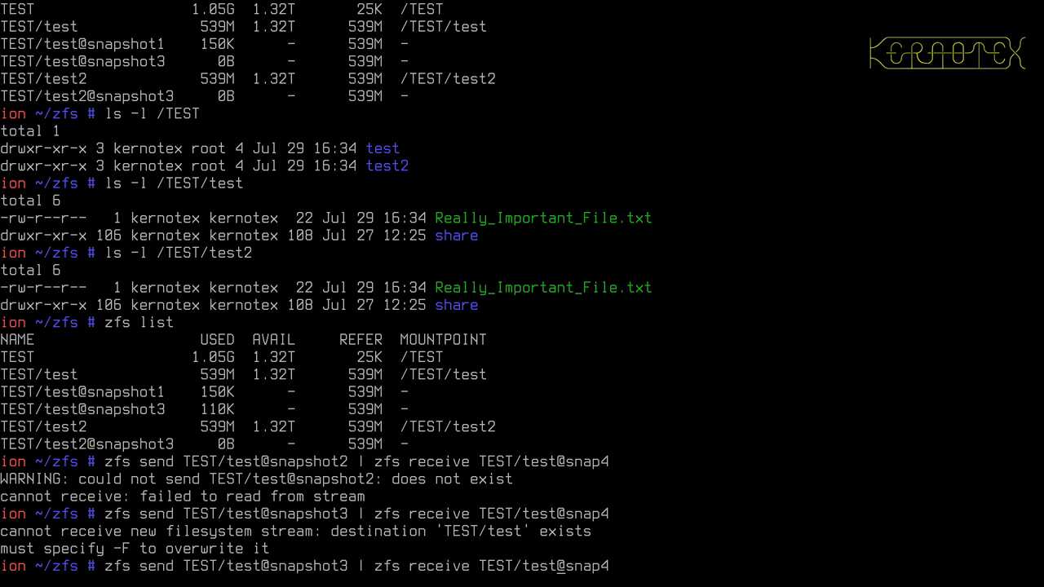
- Send snapshot3 into TEST/test3@snap4, then confirm TEST/test3 at 539M with zfs list
text(3)
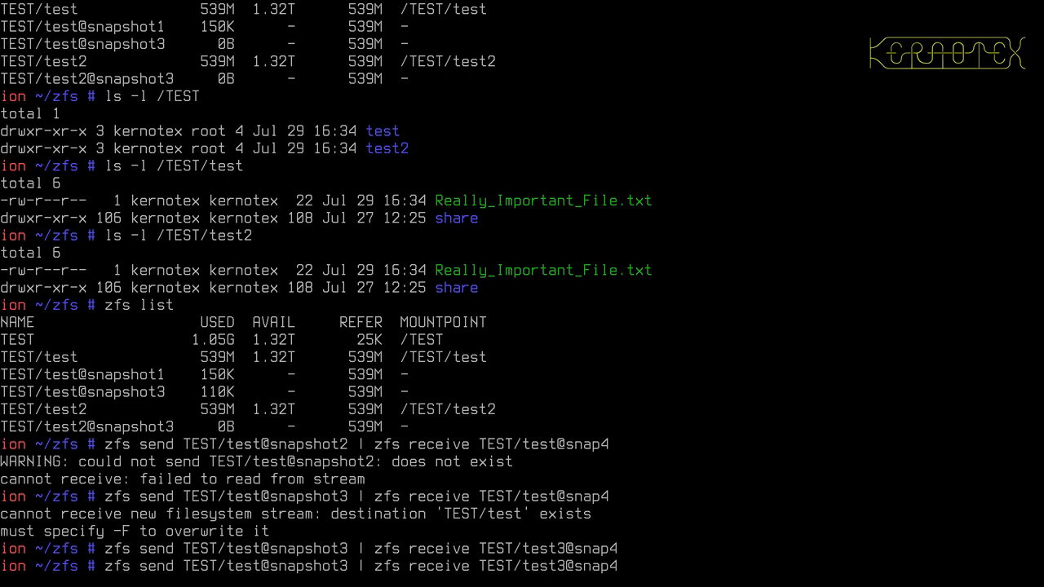
text(zfs list)
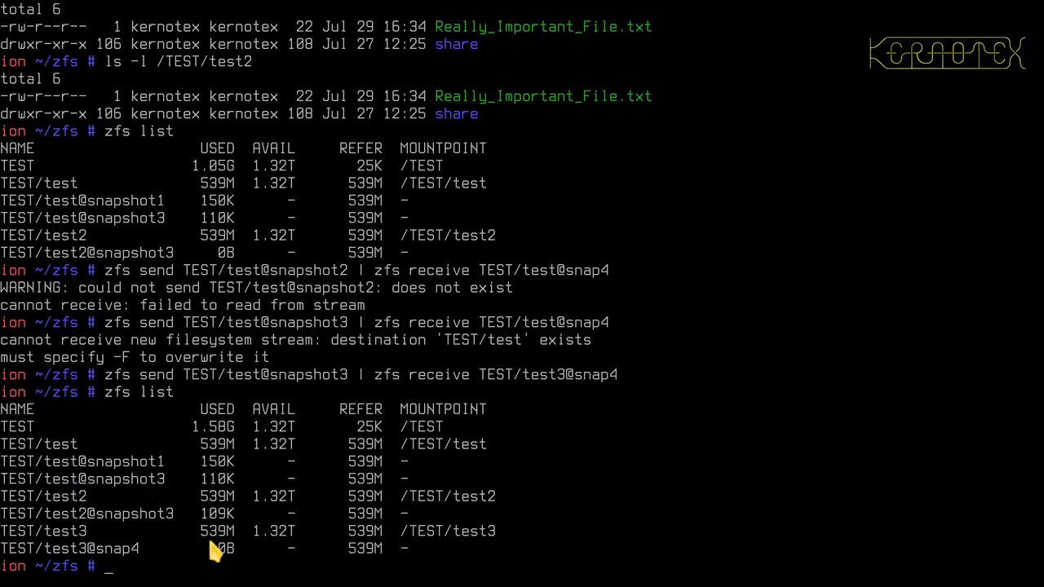
mouse_move(229, 542)
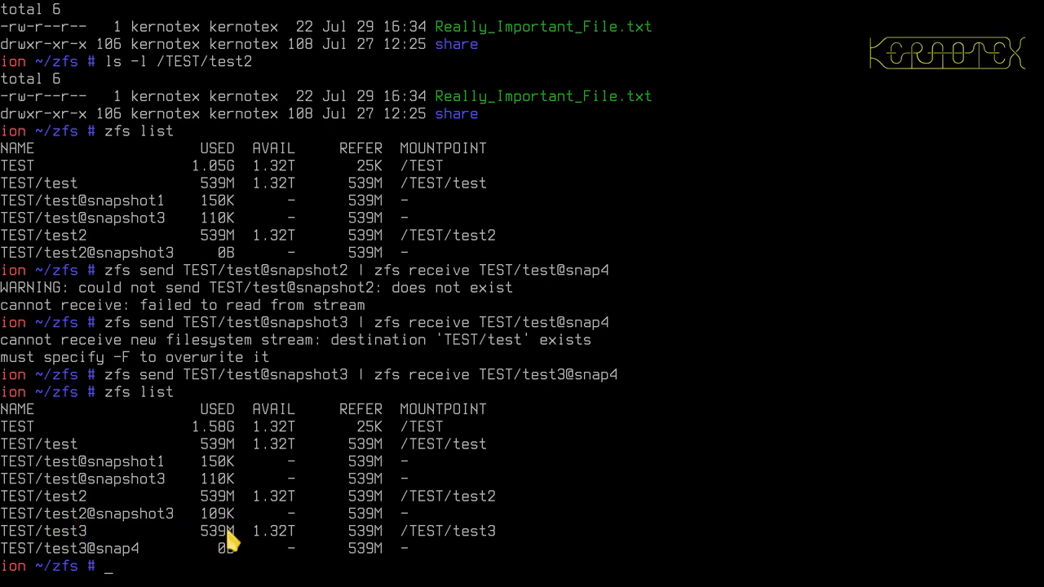
- List /TEST and /TEST/test3, showing Really_Important_File.txt and the share folder
text(ls -l /TEST)
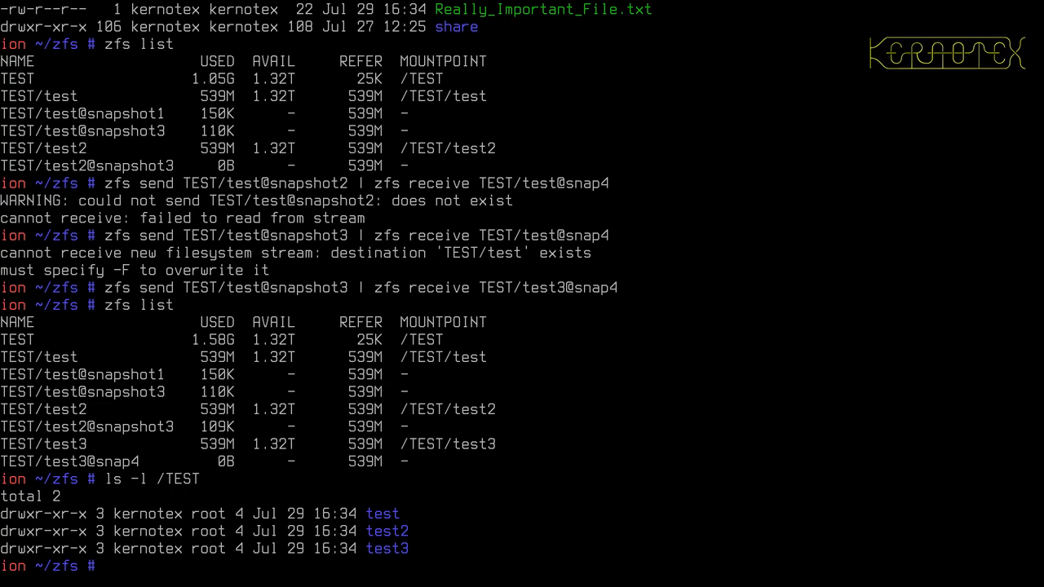
text(ls -l /TEST/test3)
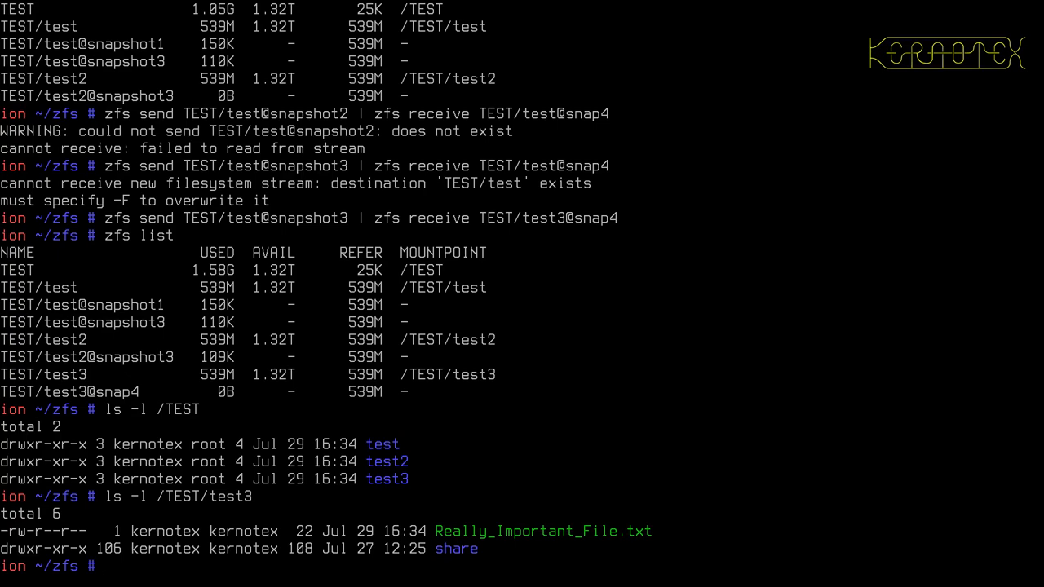
text(zfs)
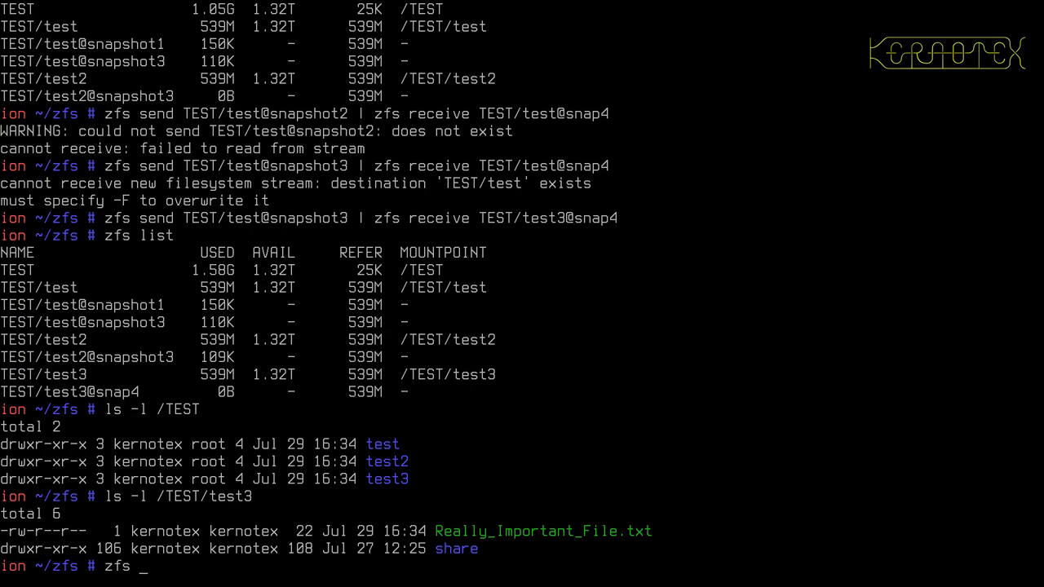
- Send snapshot3 through ssh localhost into TEST/test4, reaching the host-authenticity prompt
text(send TEST/test@snapshot3 | zfs receive TEST/test3@snap4)
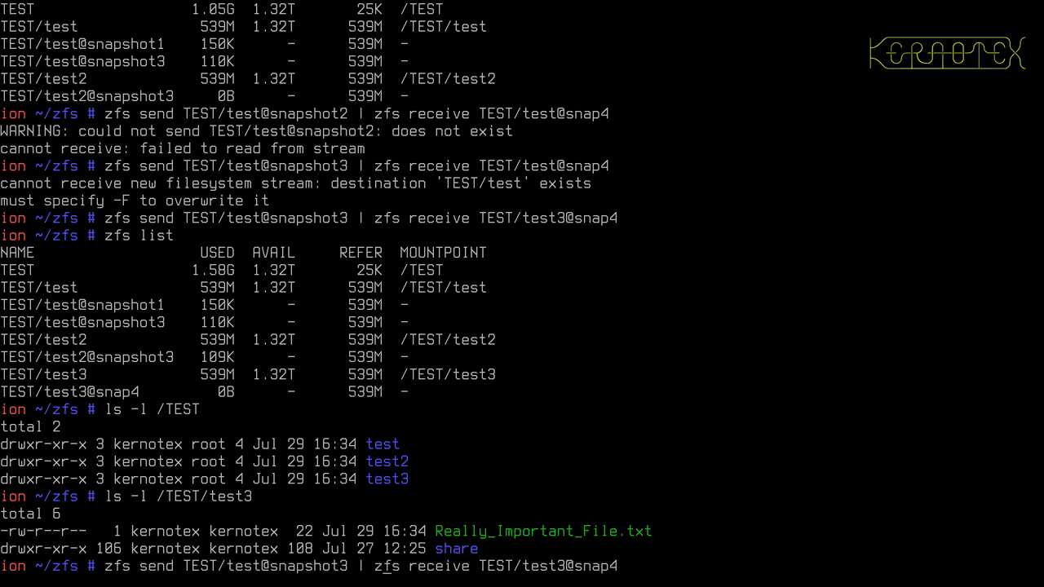
text(ssh localhost)
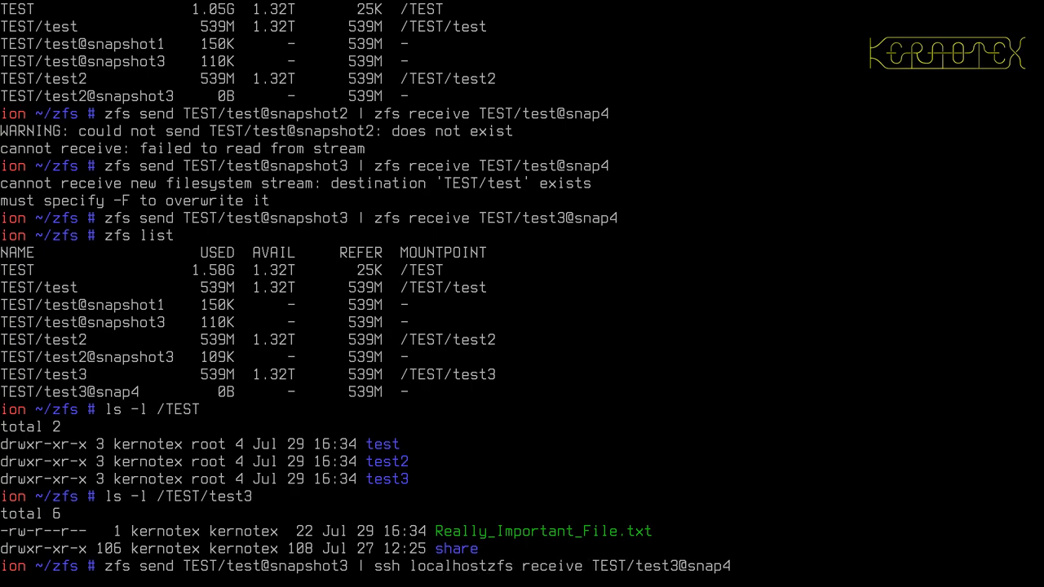
text(" ")
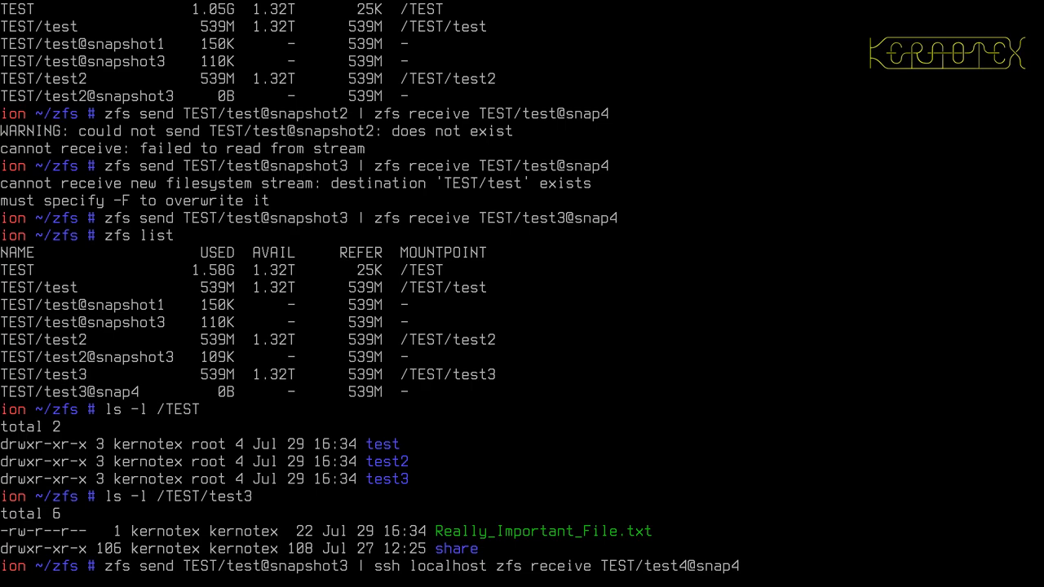
key(BackSpace)
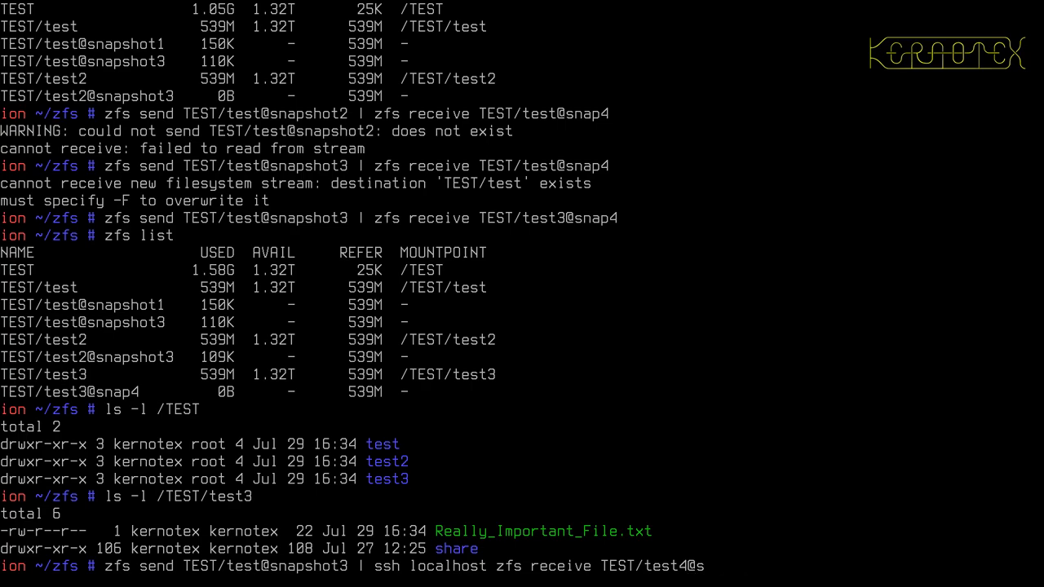
key(BackSpace)
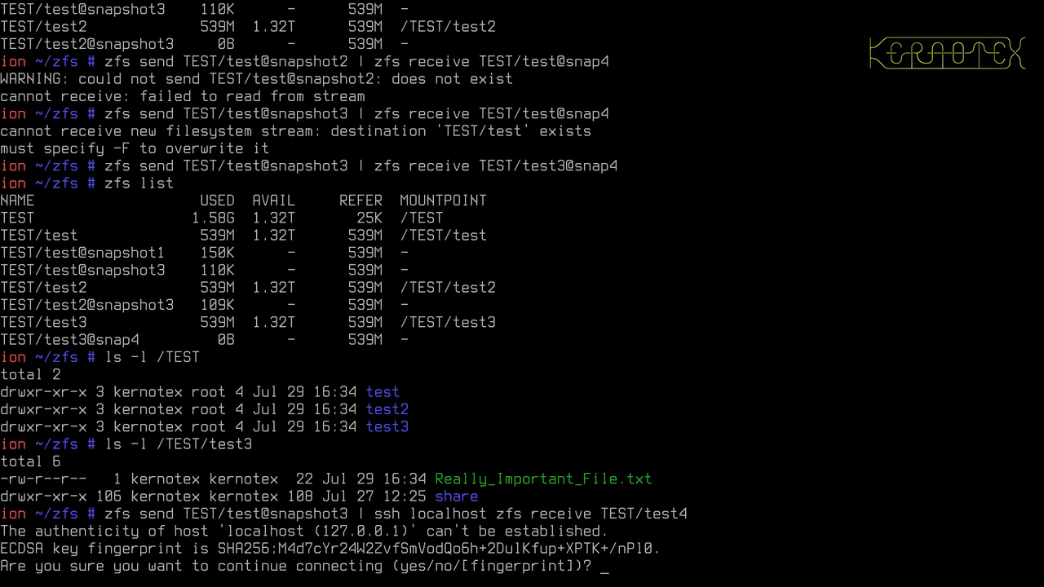
- Accept localhost's host key fingerprint with 'yes' so the ssh replication to TEST/test4 continues
text(ye)
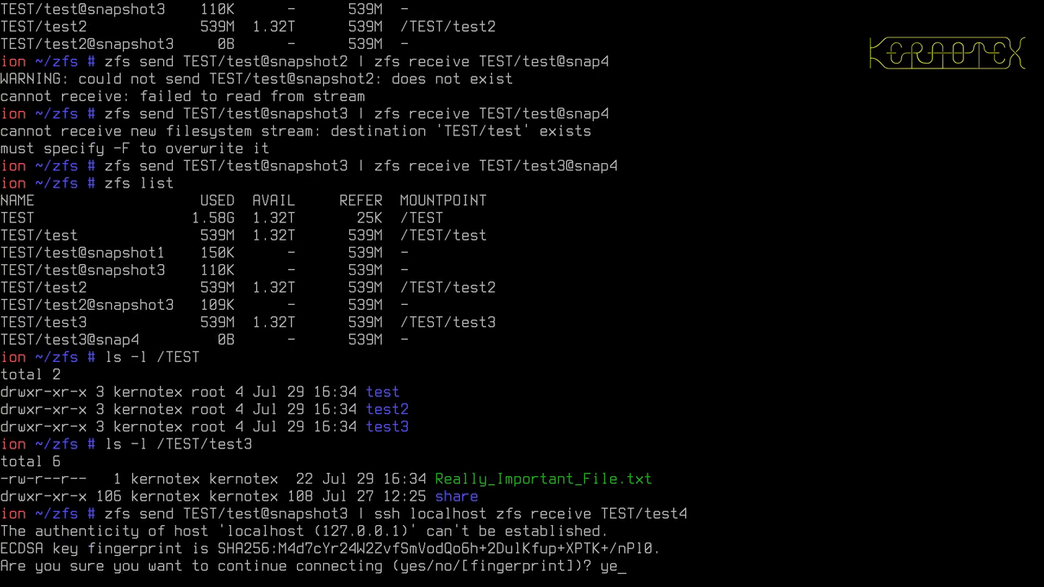
text(s)
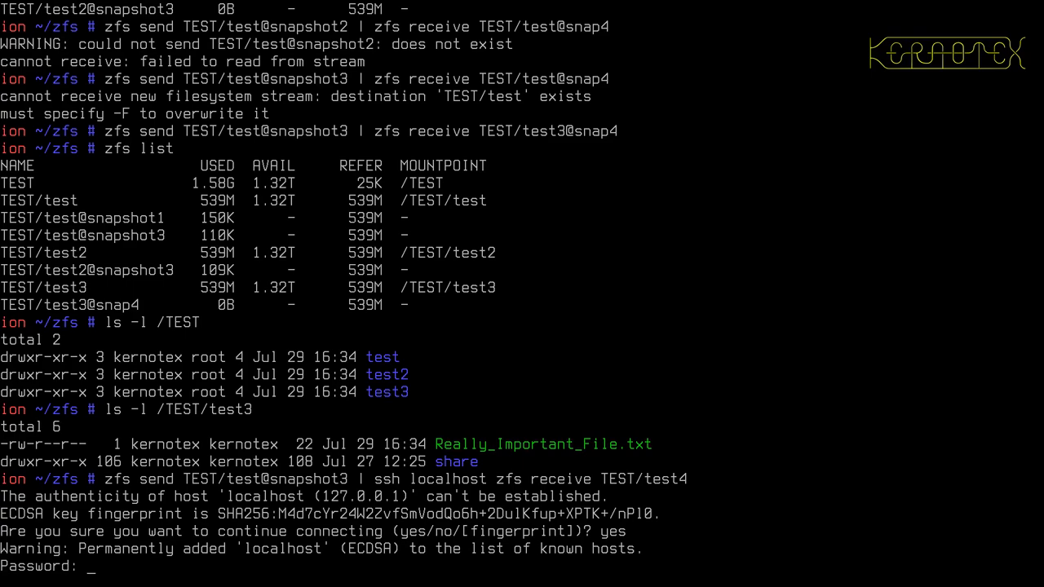
key(Return)
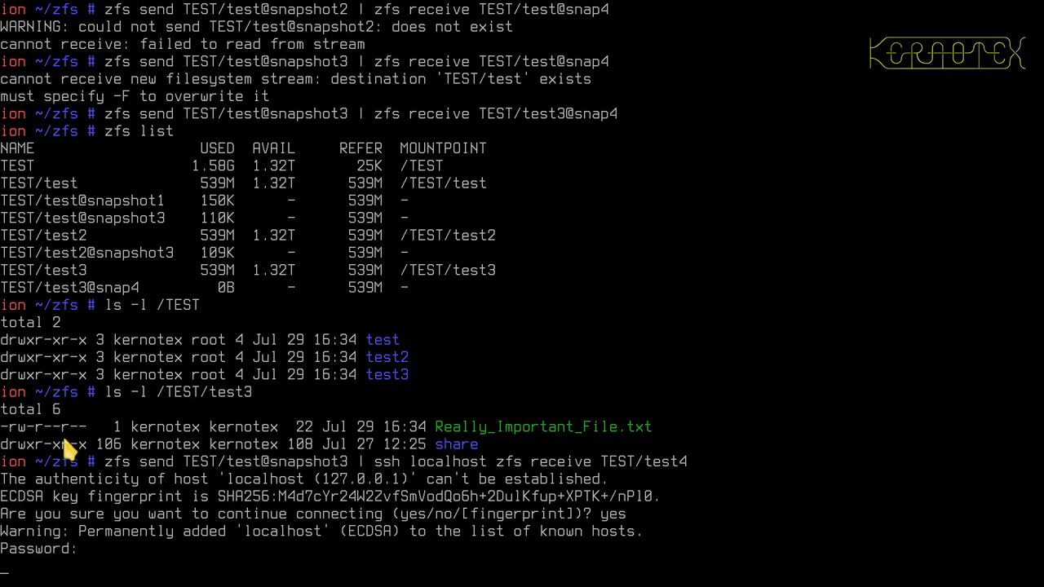
mouse_move(90, 481)
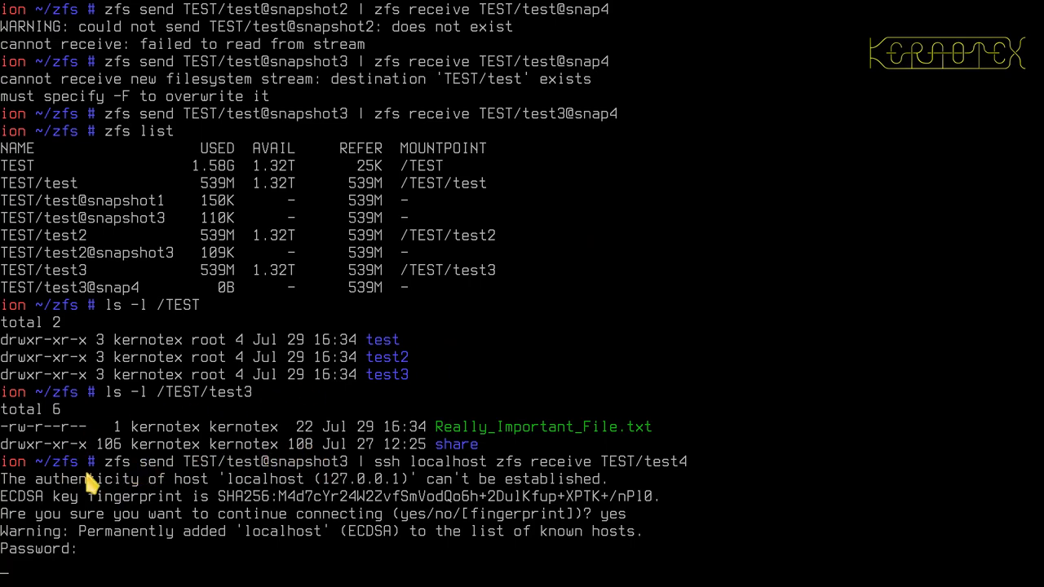
mouse_move(497, 471)
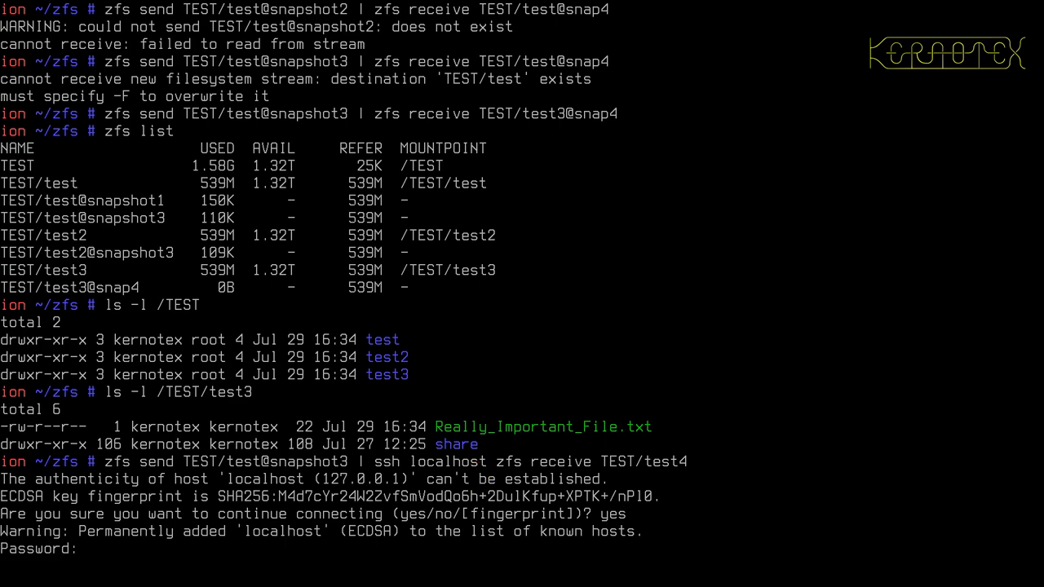
mouse_move(467, 467)
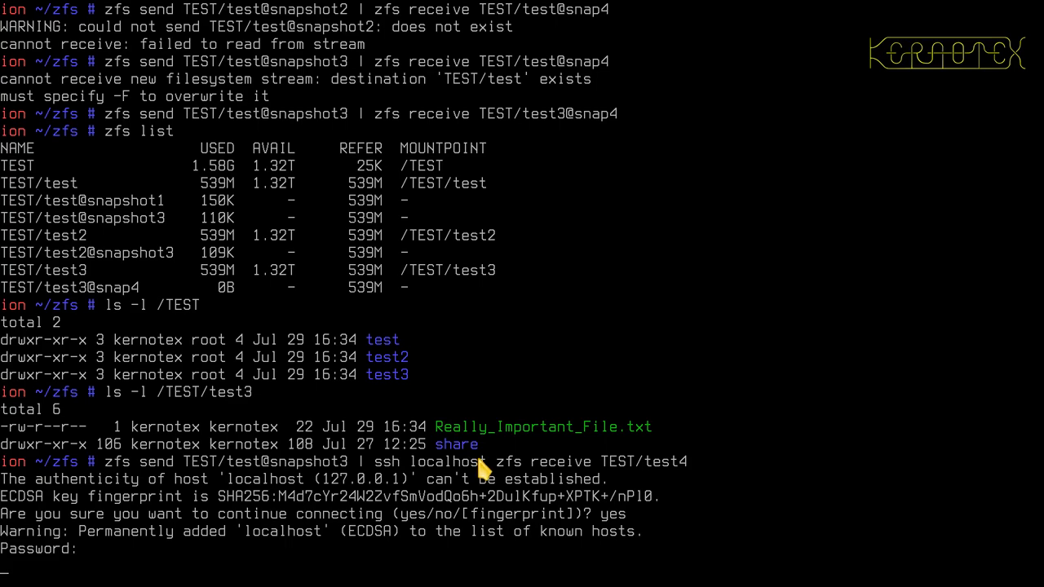
mouse_move(546, 469)
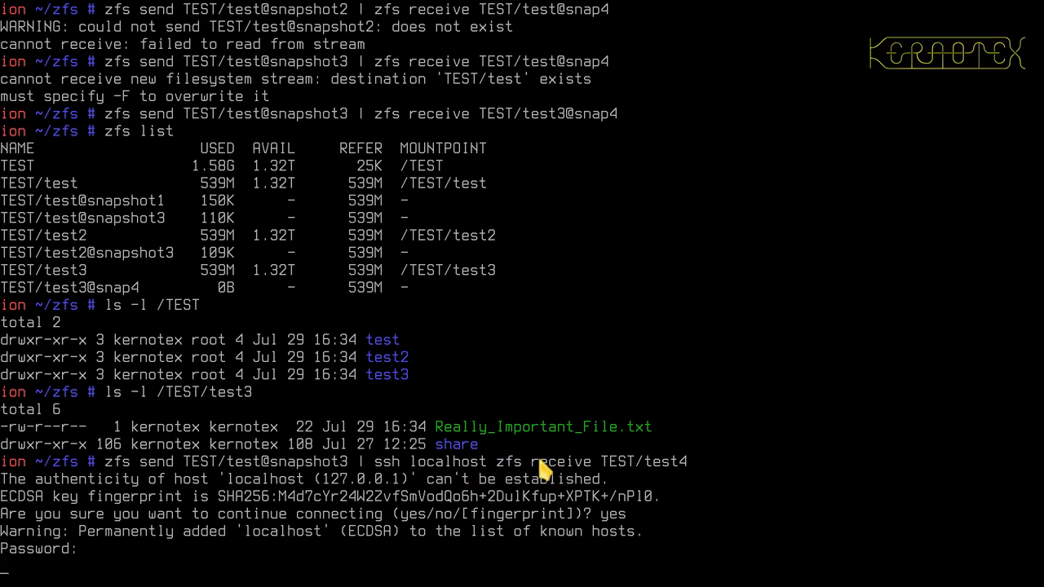
mouse_move(575, 469)
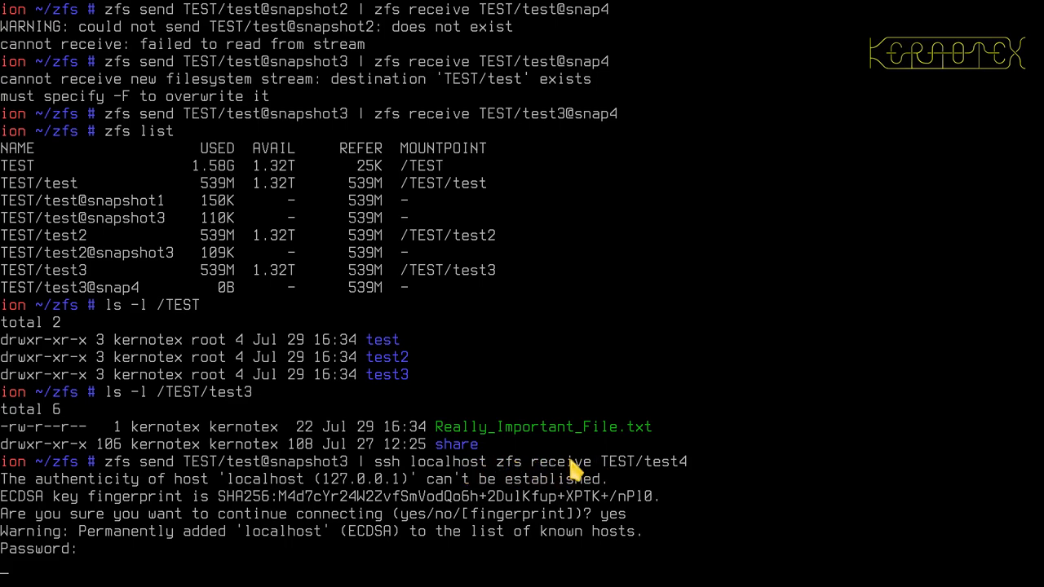
mouse_move(610, 471)
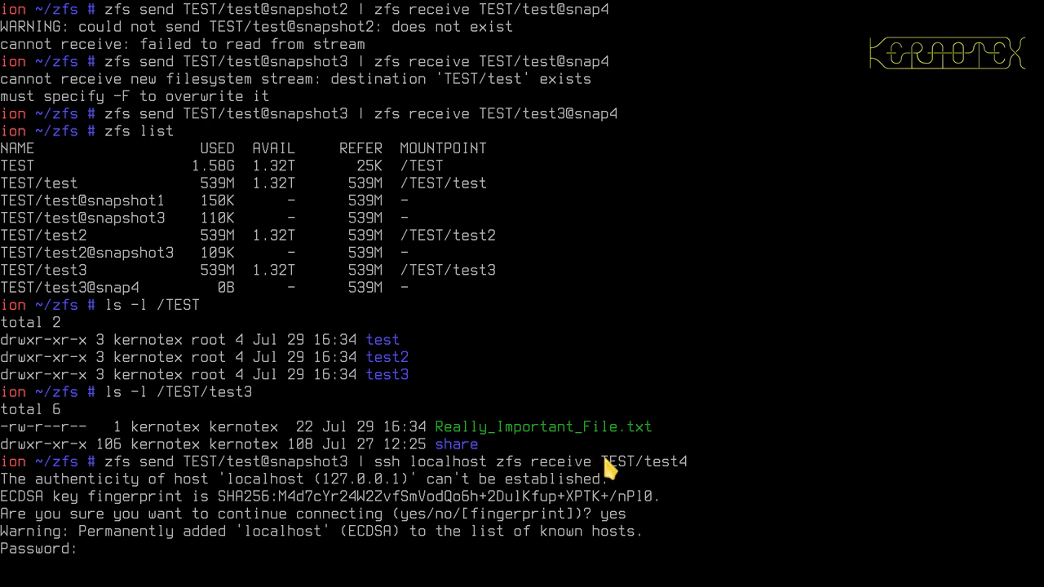
mouse_move(634, 475)
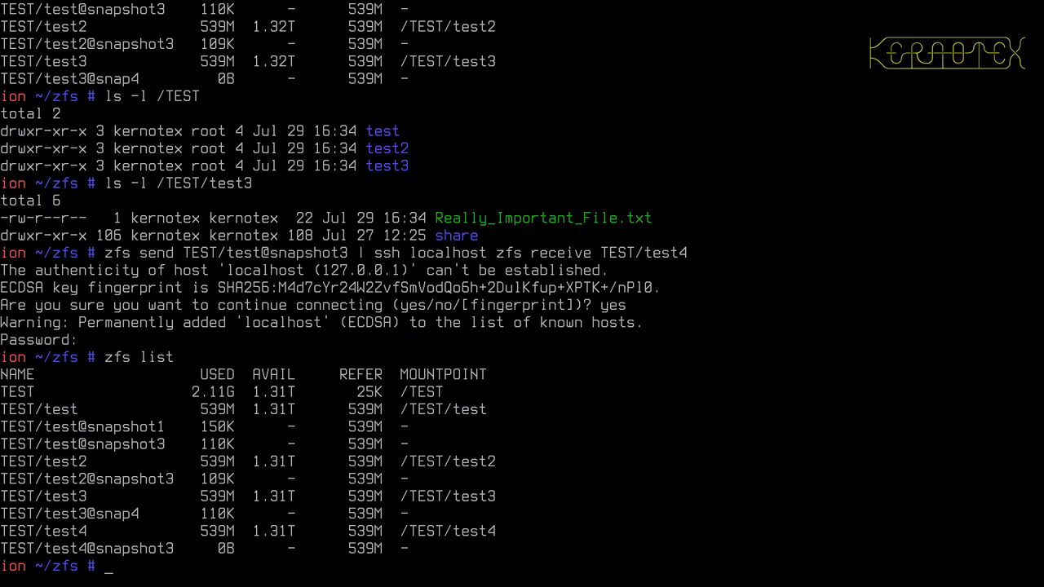
mouse_move(61, 533)
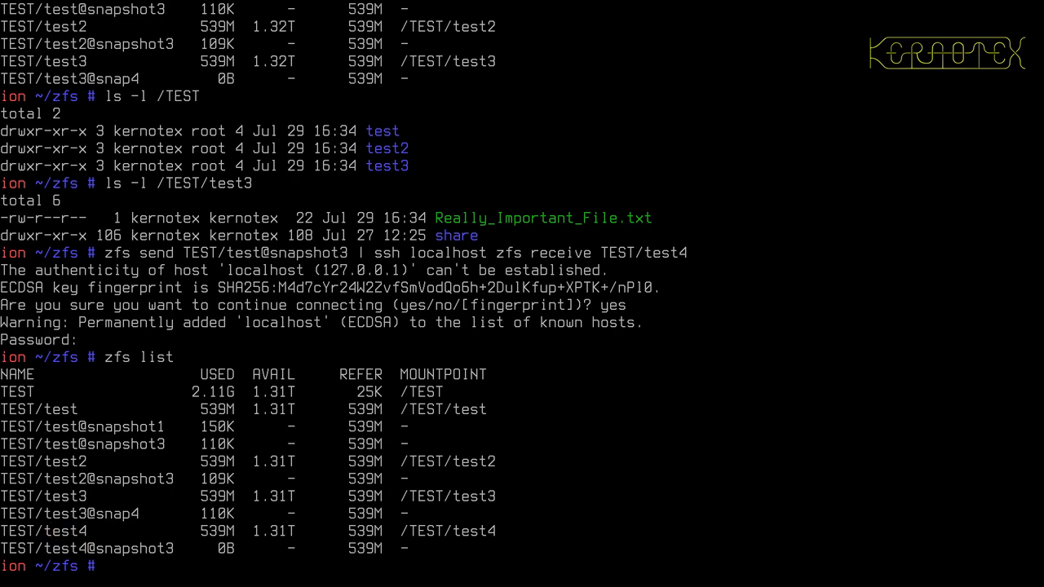
mouse_move(106, 542)
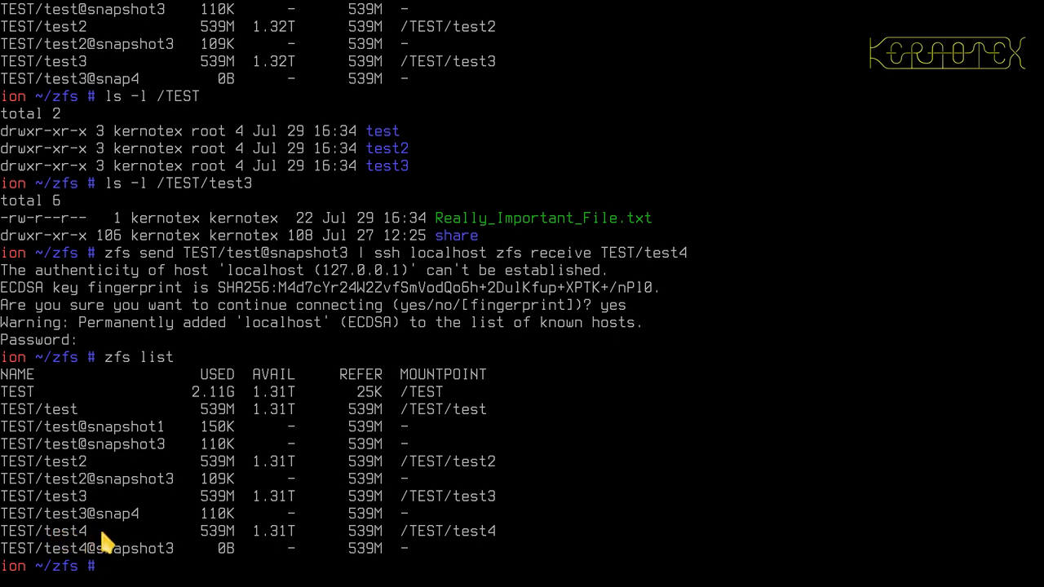